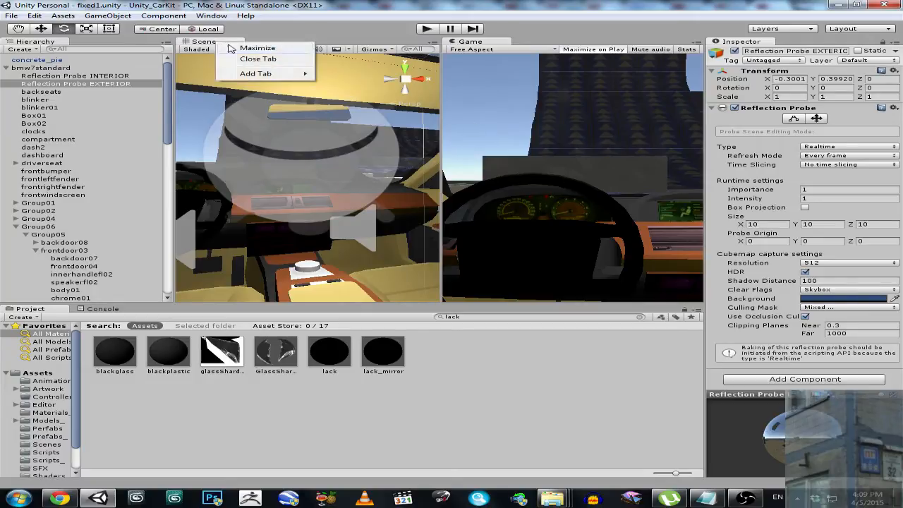
Step: Maximize the Scene view so it fills the editor
click(256, 48)
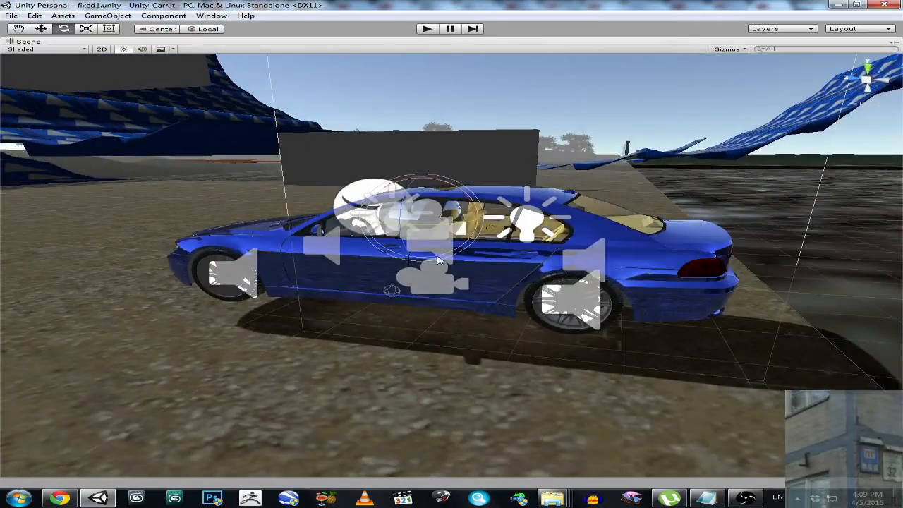
mouse_move(485, 282)
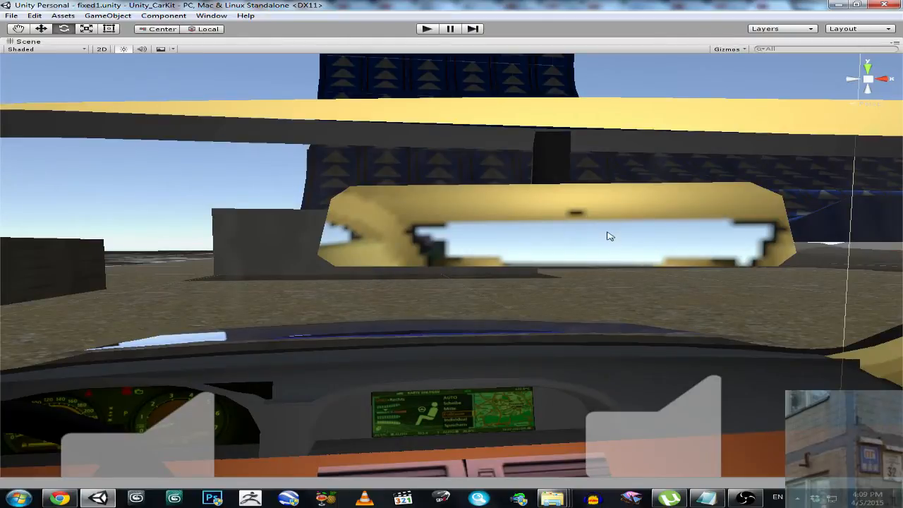
Step: Orbit the scene view to look at the car's side mirror
drag(609, 237, 760, 240)
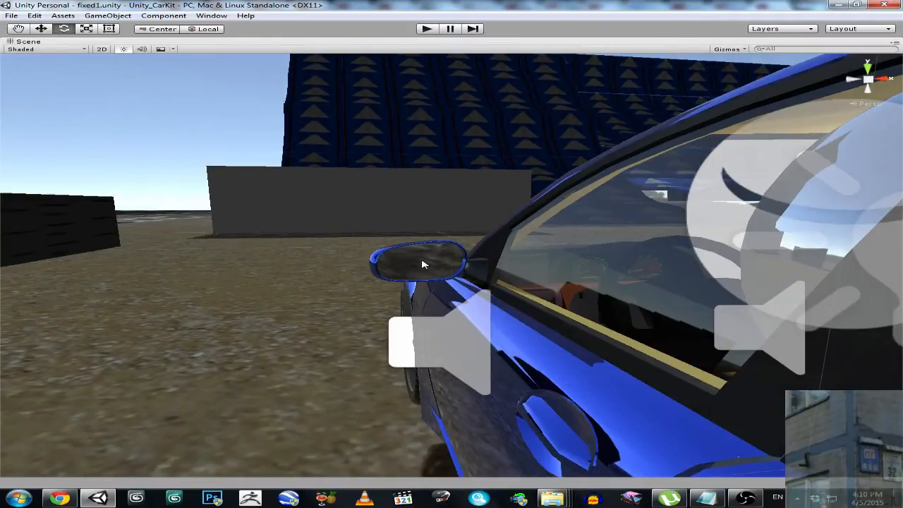
mouse_move(444, 254)
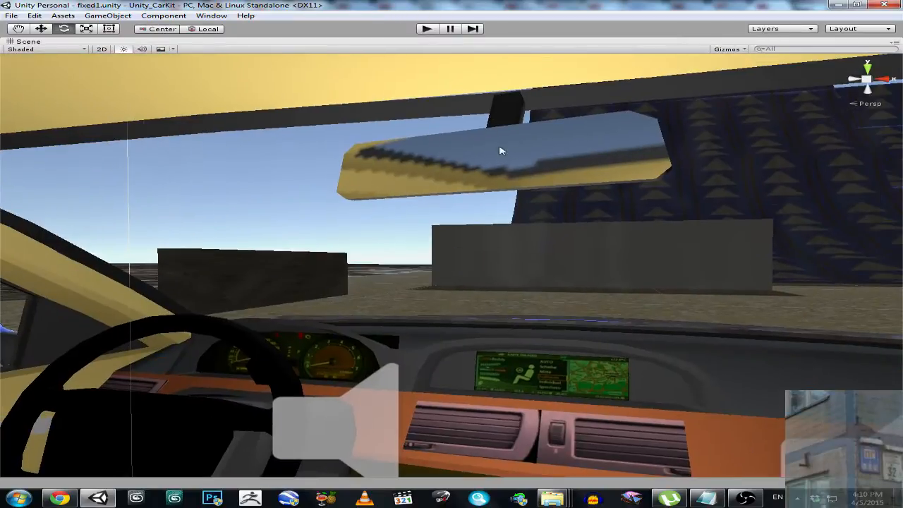
mouse_move(494, 178)
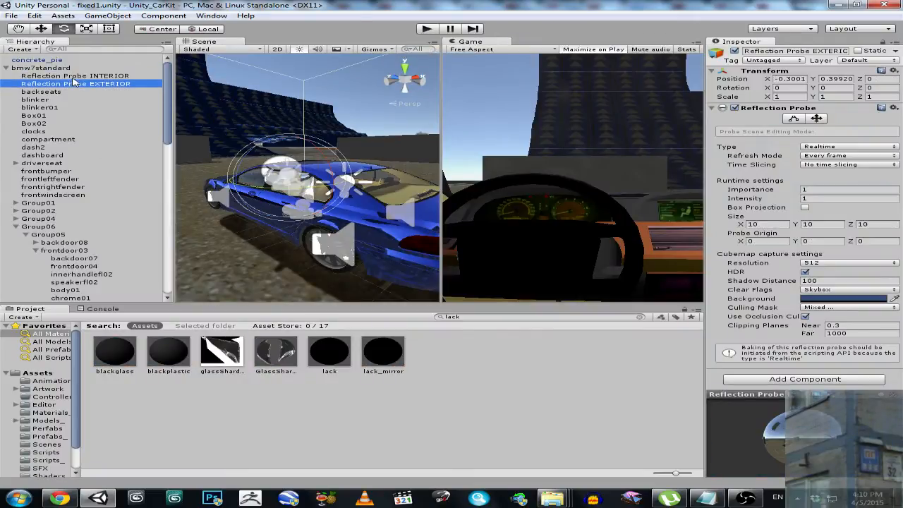
Step: Select the interior and exterior reflection probes to view their settings
click(74, 76)
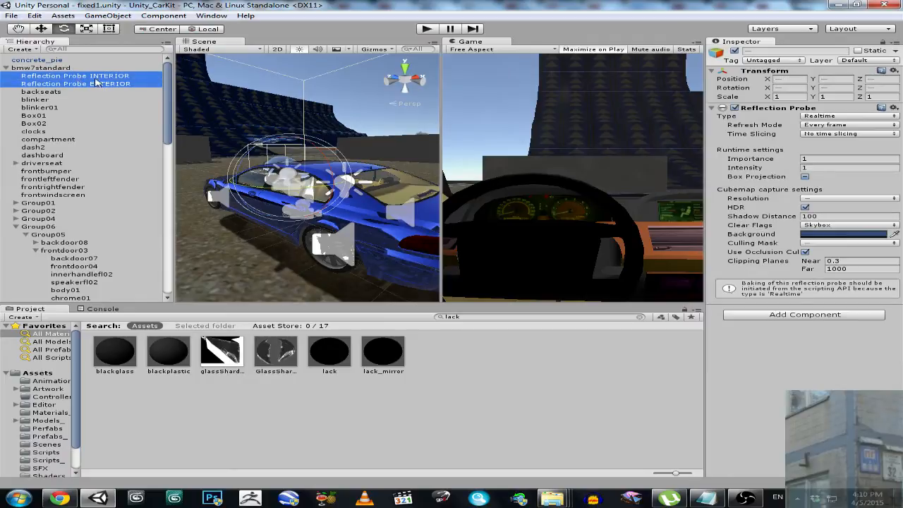
click(74, 76)
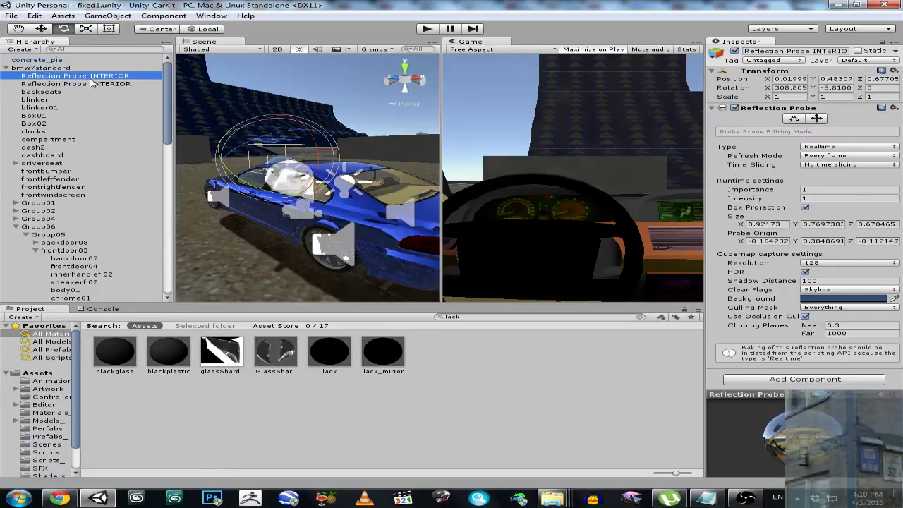
click(75, 83)
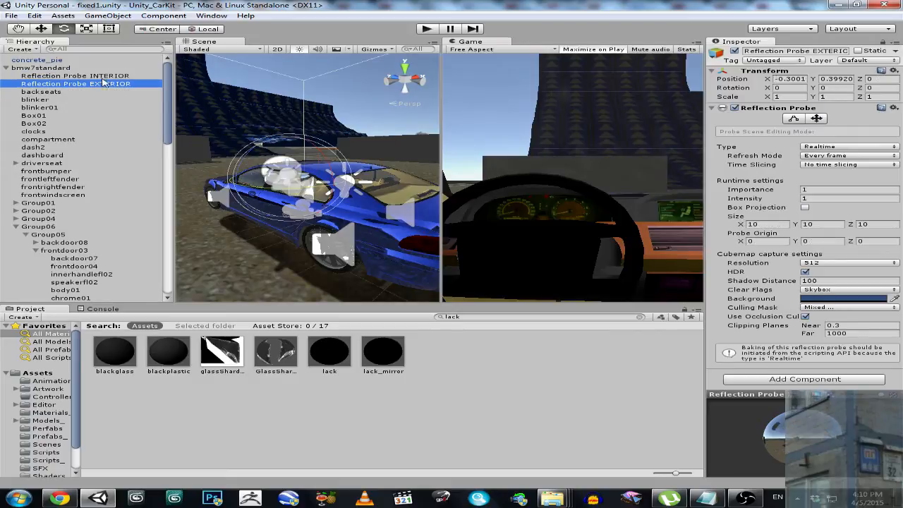
click(75, 76)
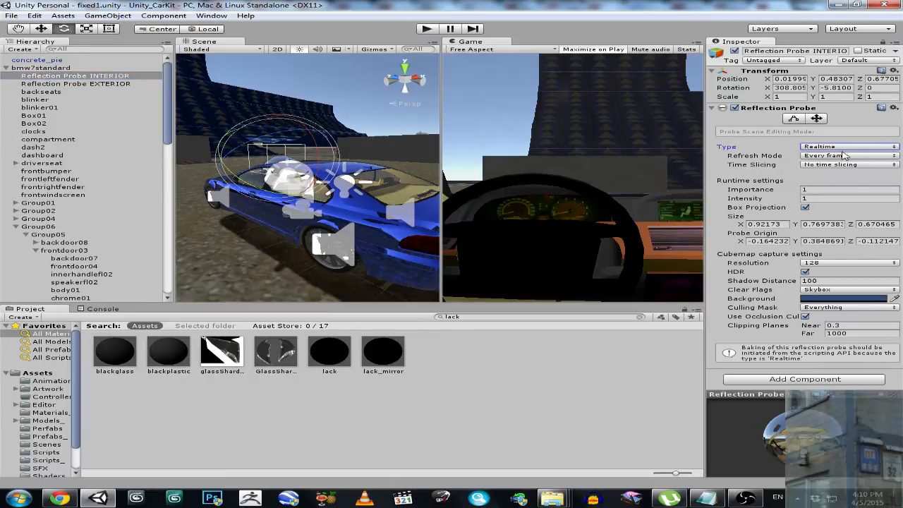
Step: Keep the interior probe's refresh mode at Every Frame and time slicing at No Time Slicing
click(846, 155)
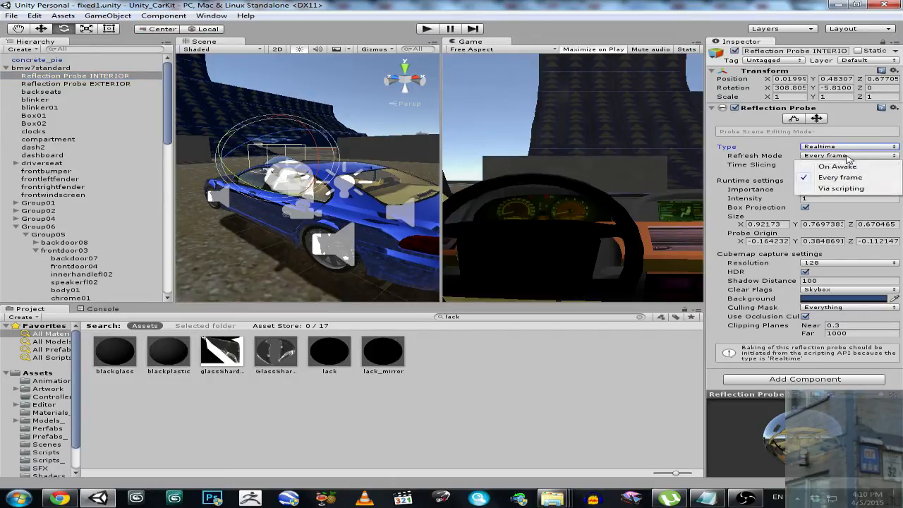
click(840, 178)
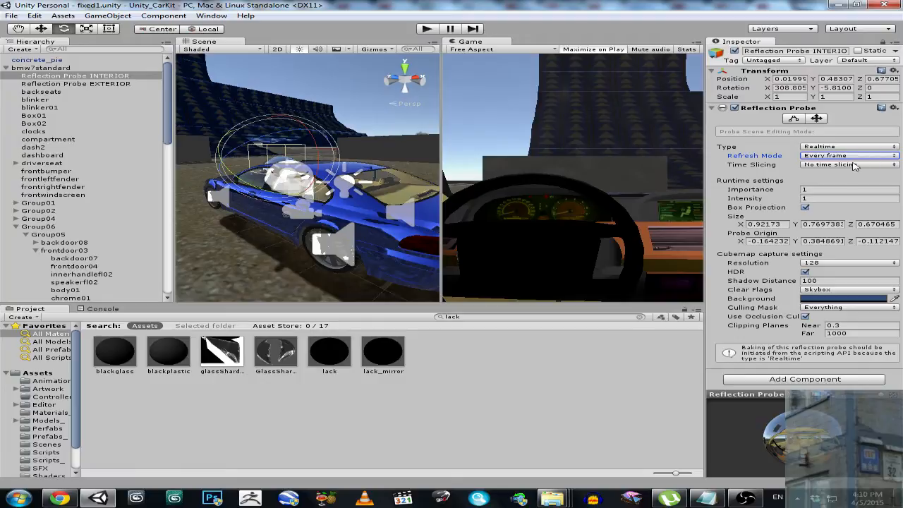
click(847, 164)
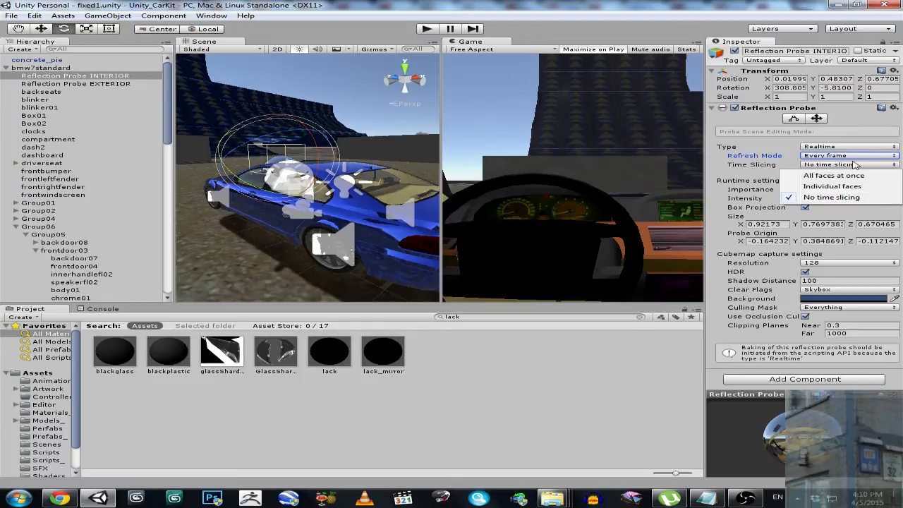
click(831, 198)
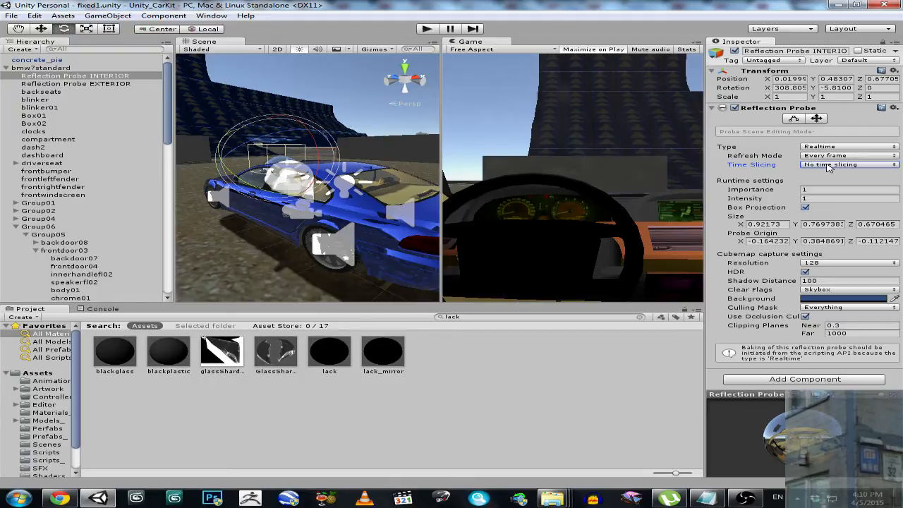
click(846, 163)
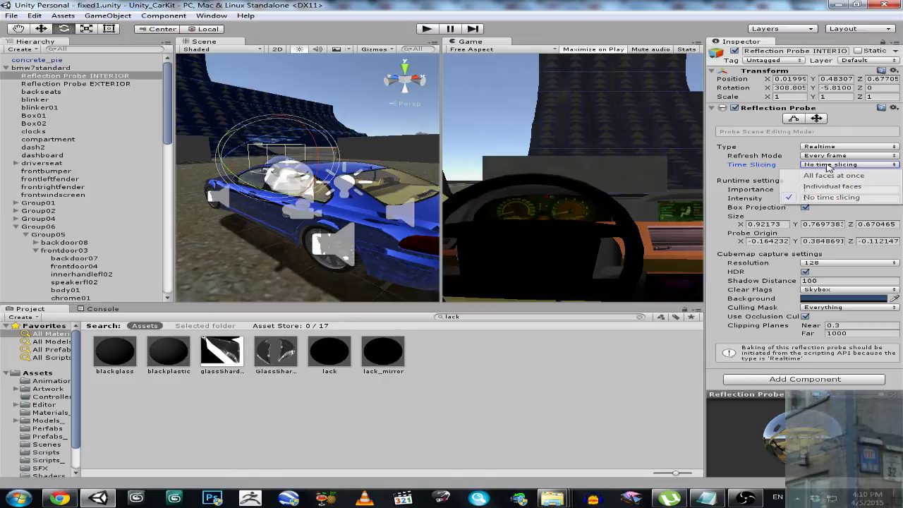
mouse_move(832, 175)
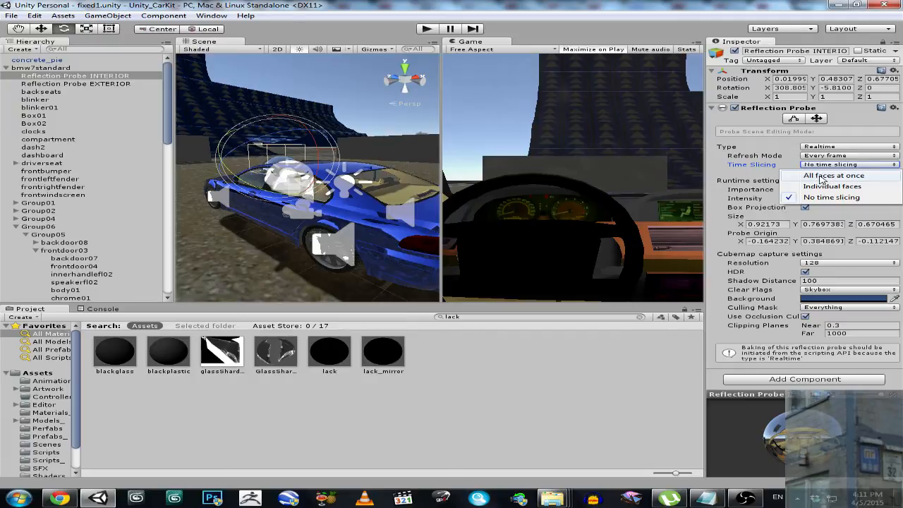
mouse_move(839, 198)
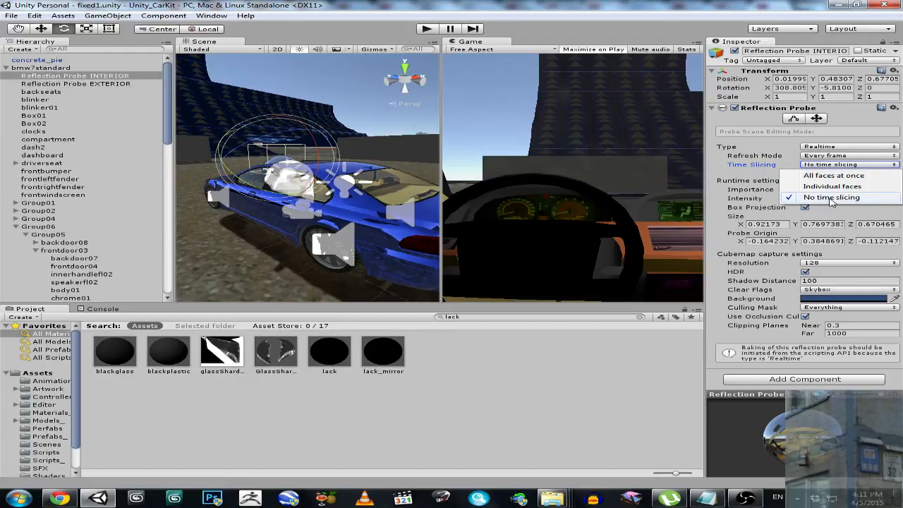
mouse_move(714, 170)
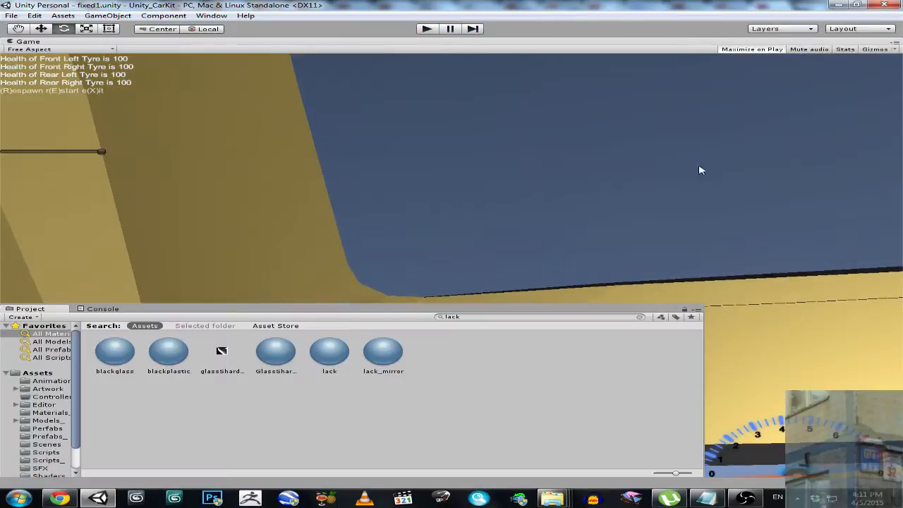
Step: Leave the full-size game view and return to the editor layout
click(847, 263)
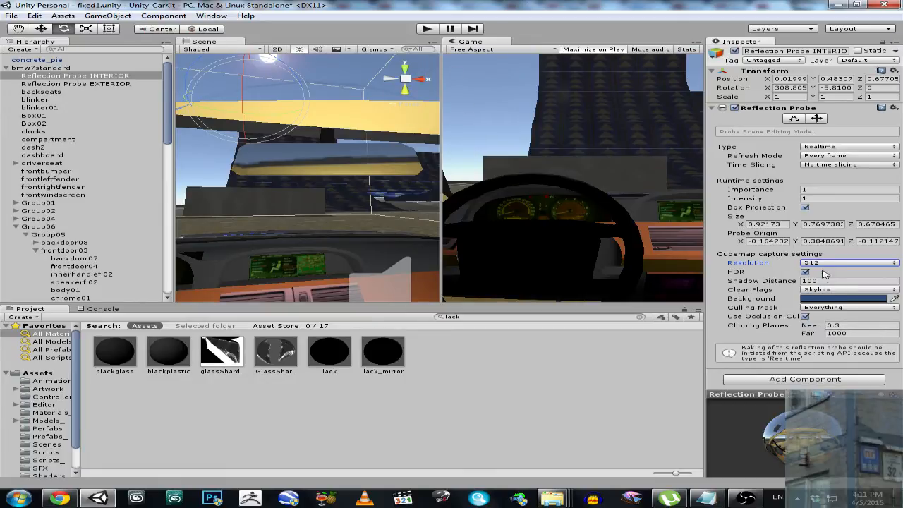
mouse_move(819, 266)
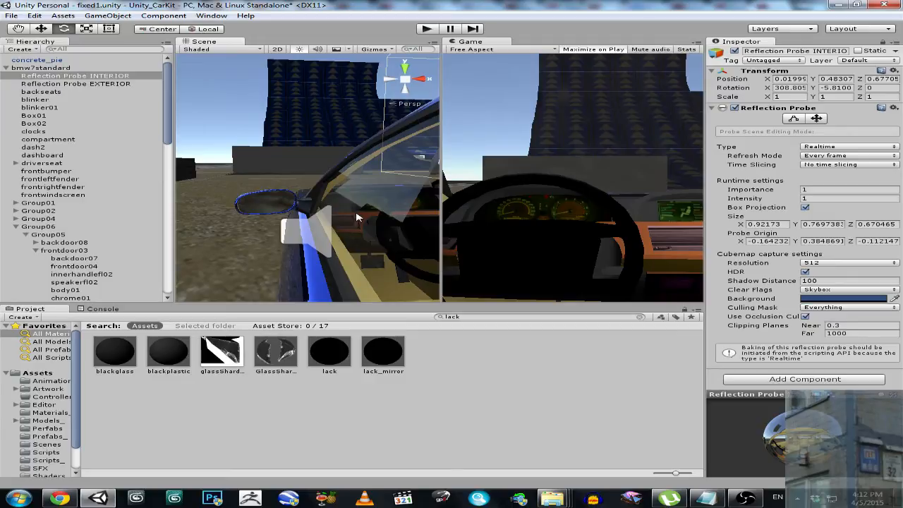
Step: Set the interior probe's cubemap resolution to 128, leaving the exterior probe at 512
click(76, 83)
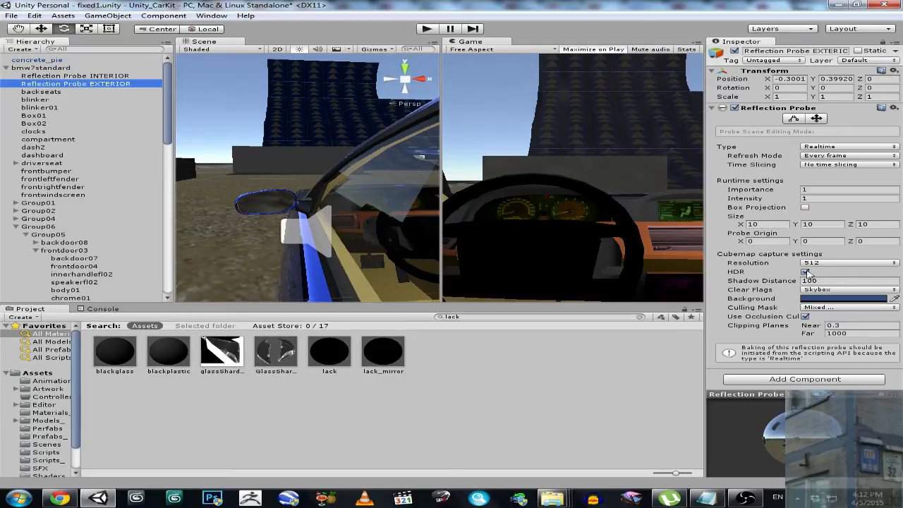
click(847, 263)
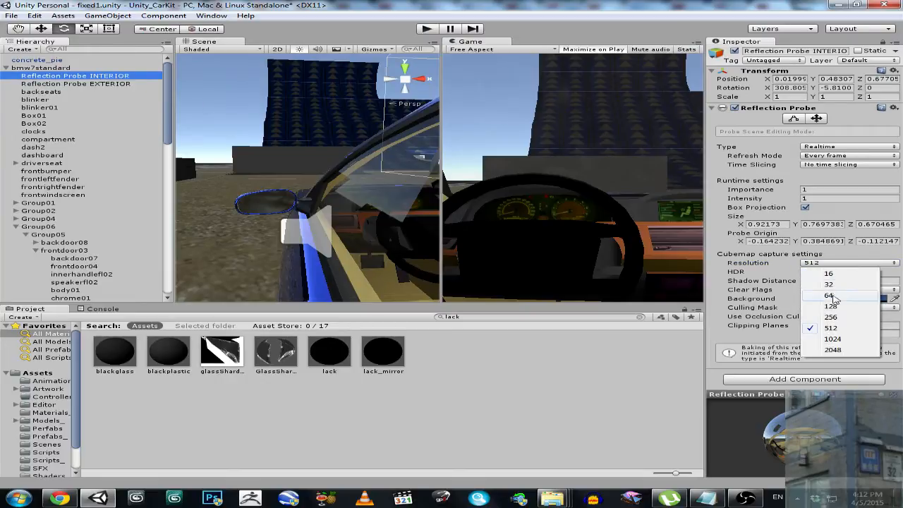
click(831, 305)
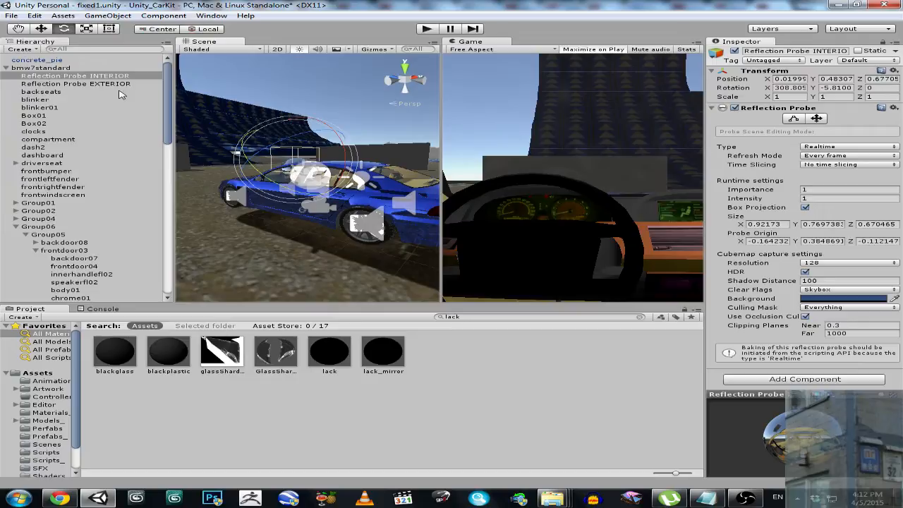
click(76, 83)
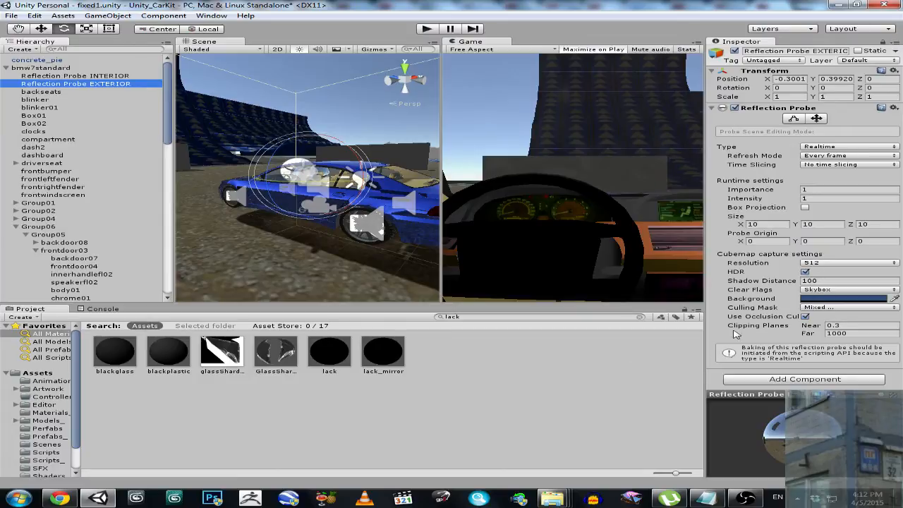
mouse_move(703, 386)
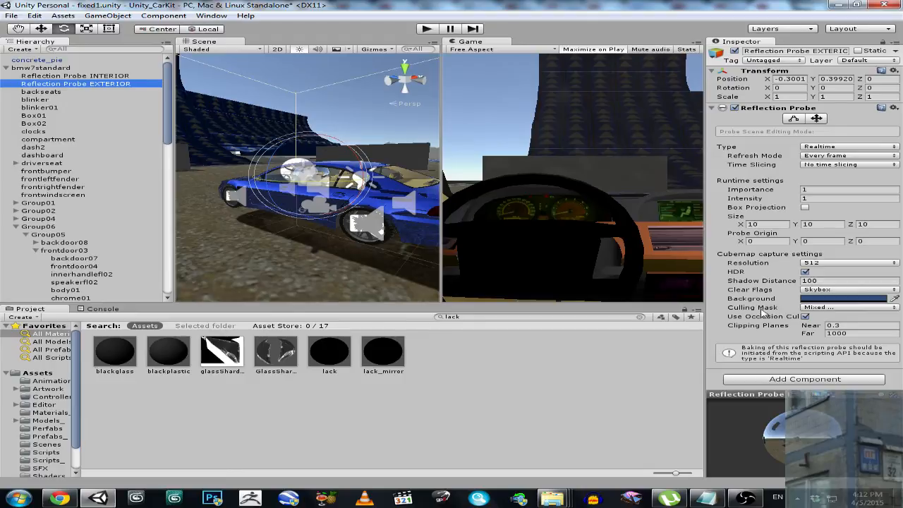
Step: Compare the interior probe's Everything culling mask with the exterior probe's Mixed mask
click(74, 76)
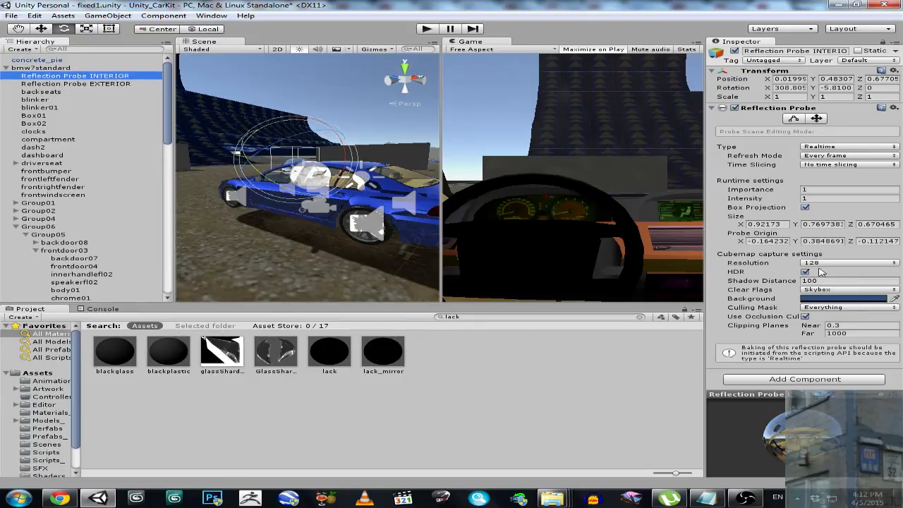
click(846, 308)
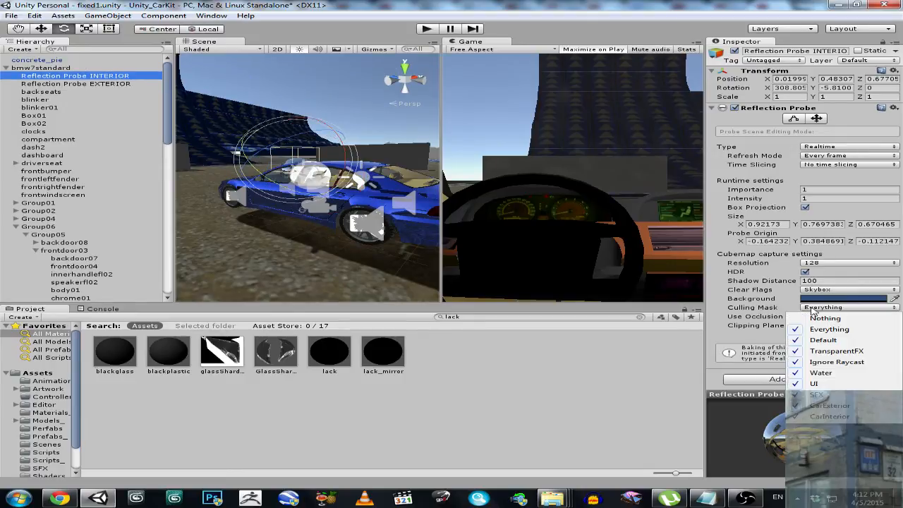
mouse_move(187, 136)
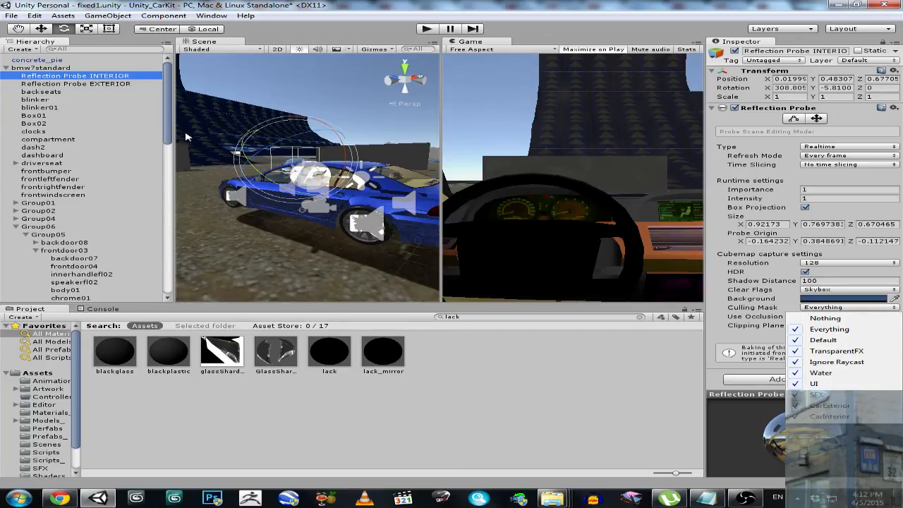
click(76, 83)
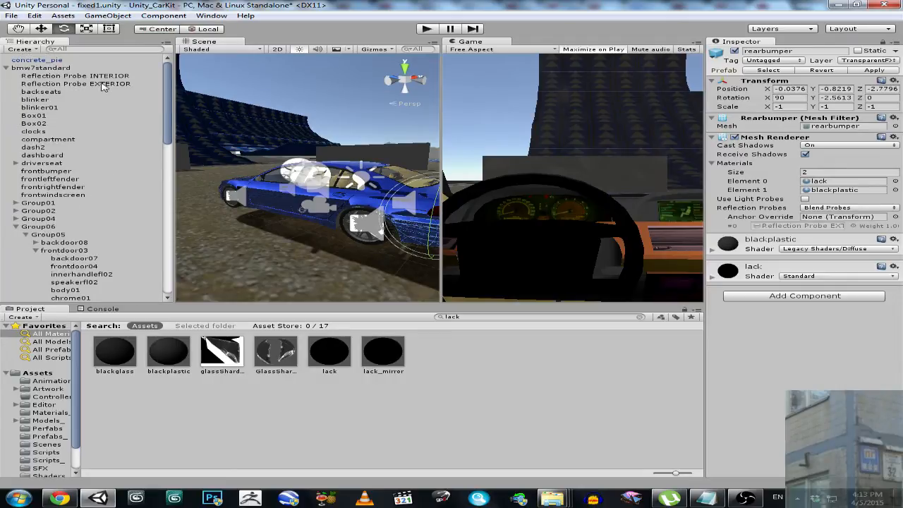
click(76, 83)
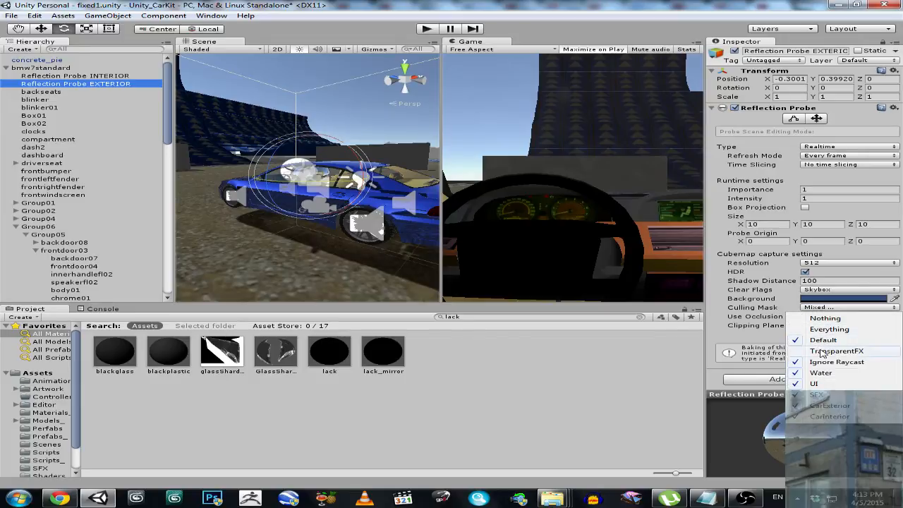
click(830, 329)
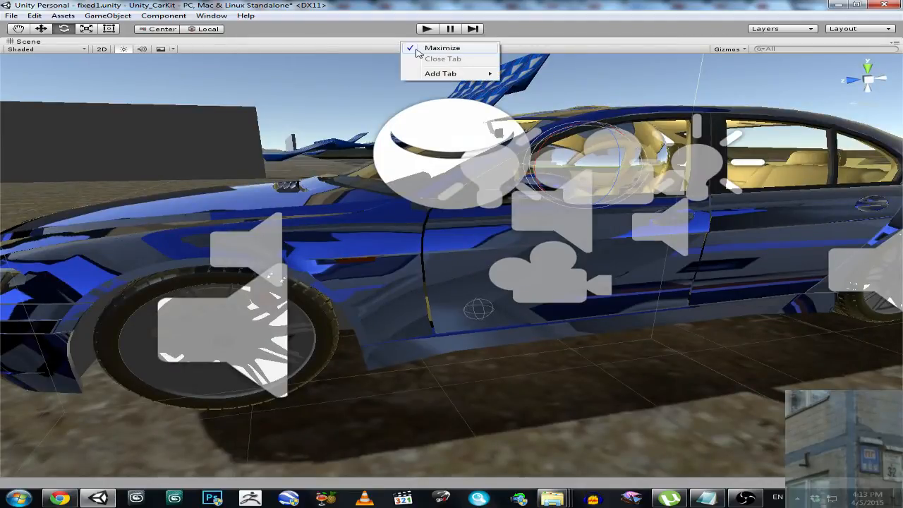
Step: Restore the Scene view to the normal editor layout
click(442, 48)
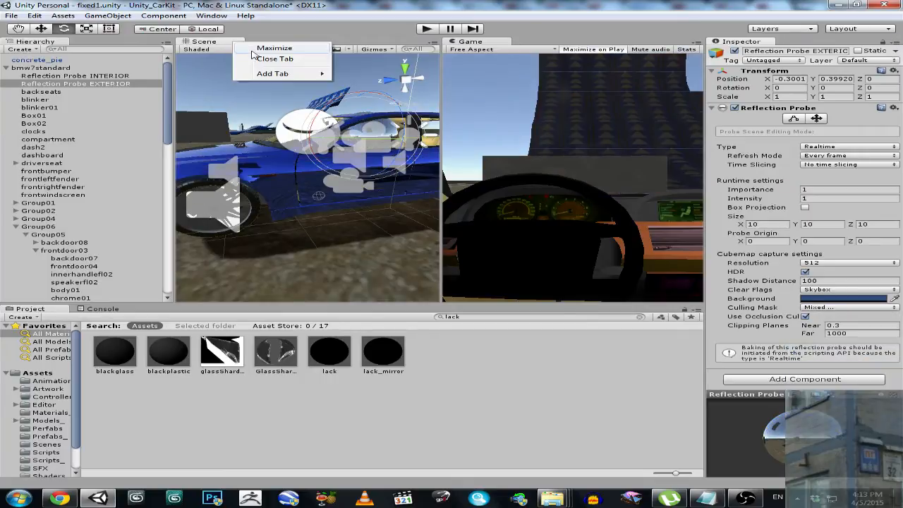
click(274, 48)
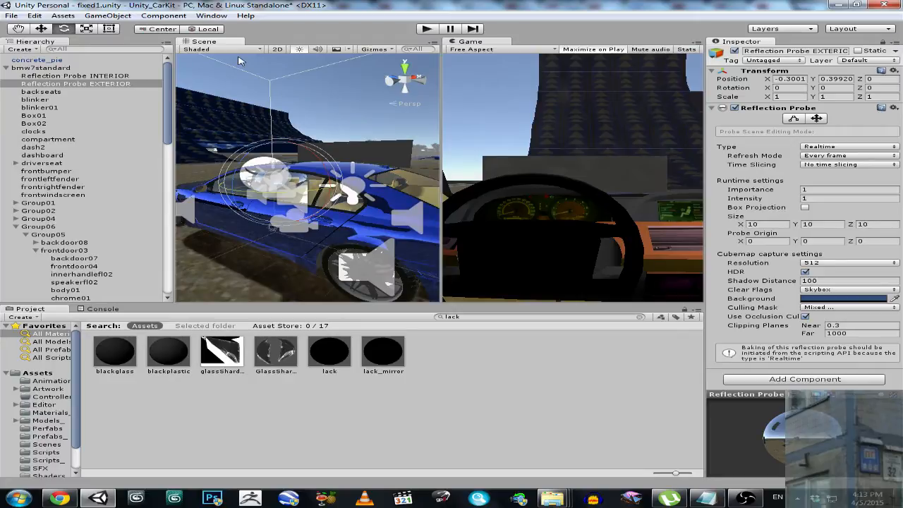
mouse_move(228, 44)
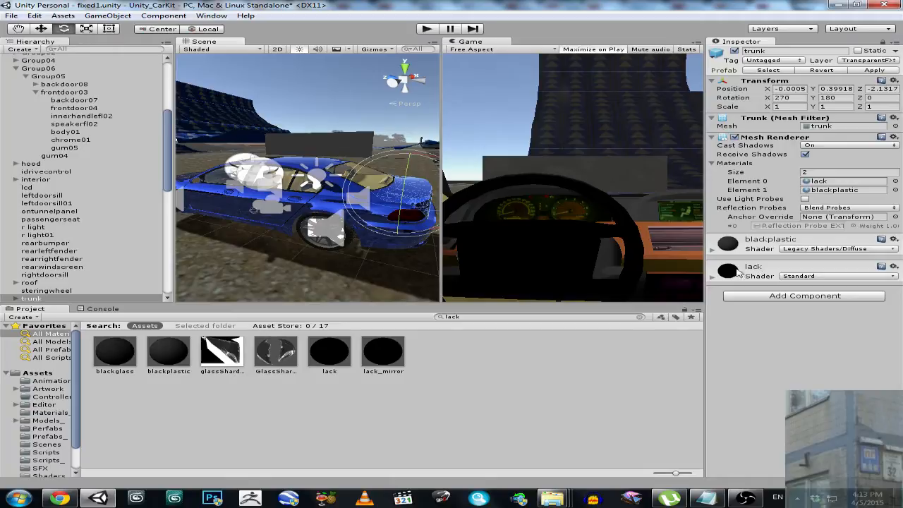
Step: Expand the trunk's lack material settings in the Inspector
click(755, 266)
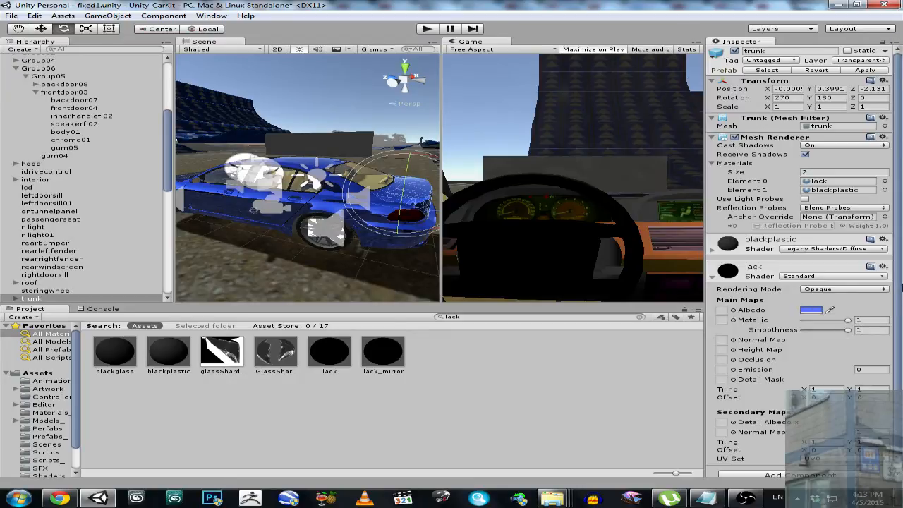
mouse_move(289, 206)
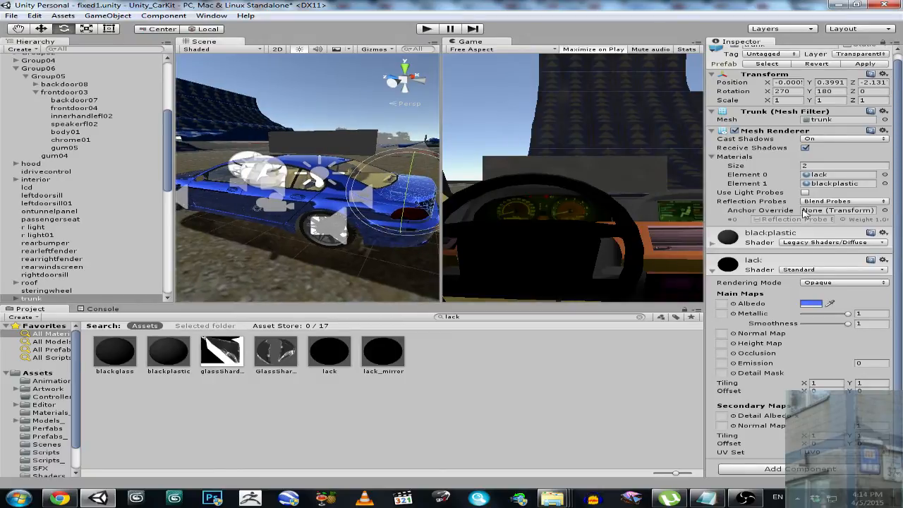
mouse_move(798, 211)
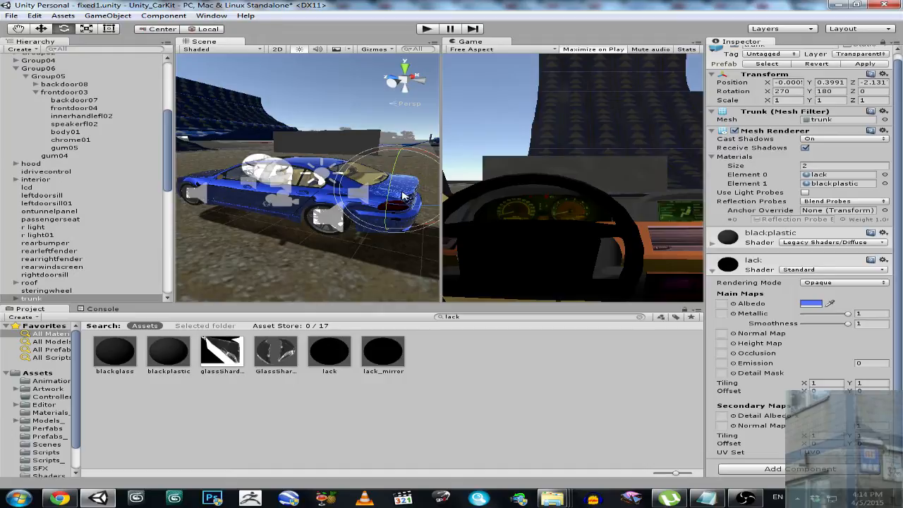
mouse_move(561, 234)
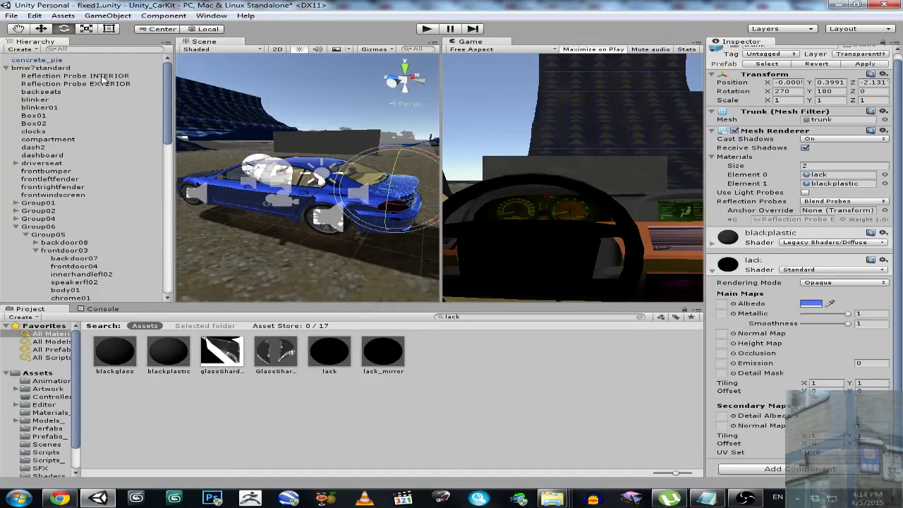
click(76, 84)
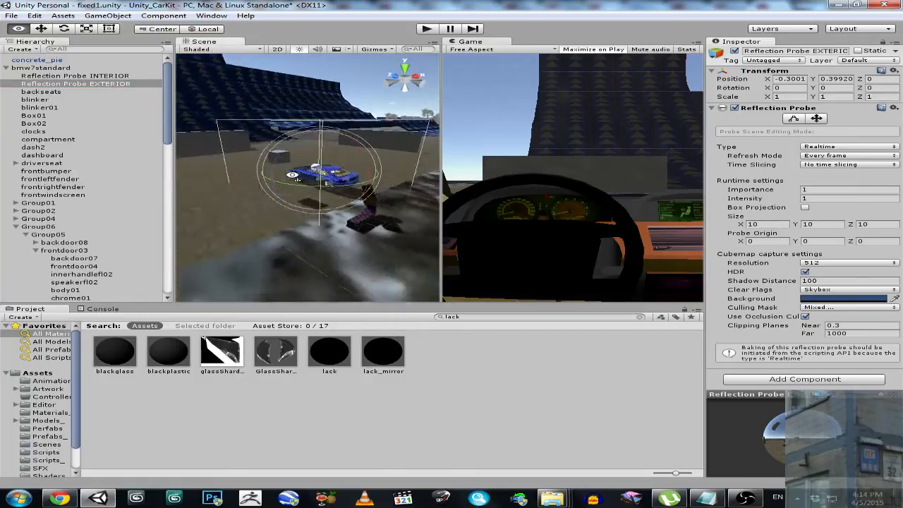
drag(318, 176, 324, 105)
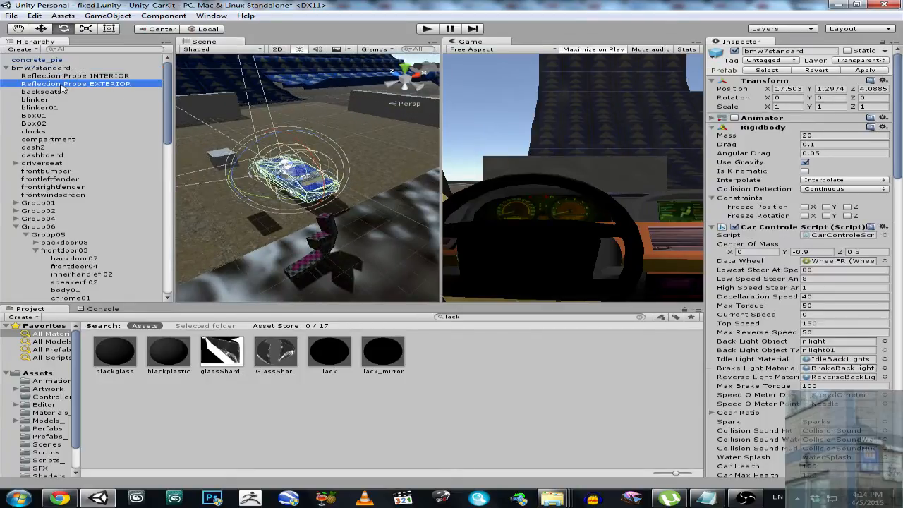
click(74, 77)
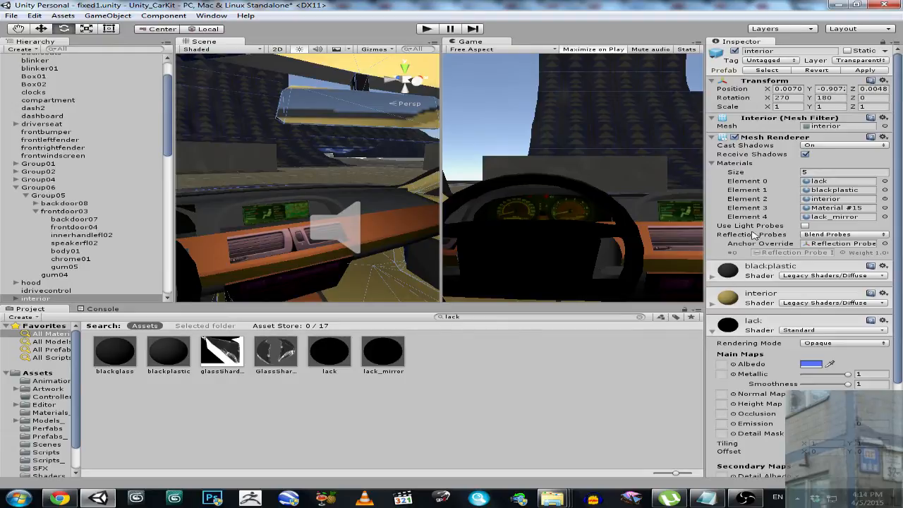
mouse_move(807, 240)
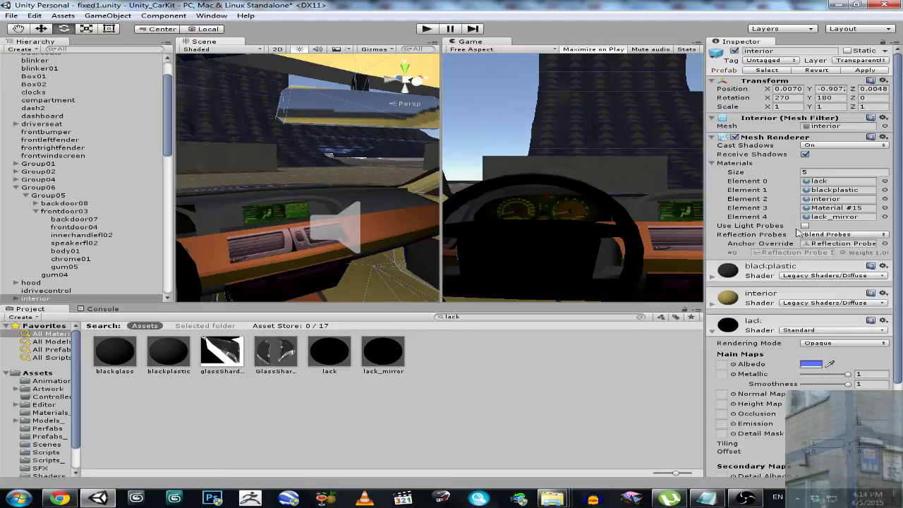
mouse_move(821, 238)
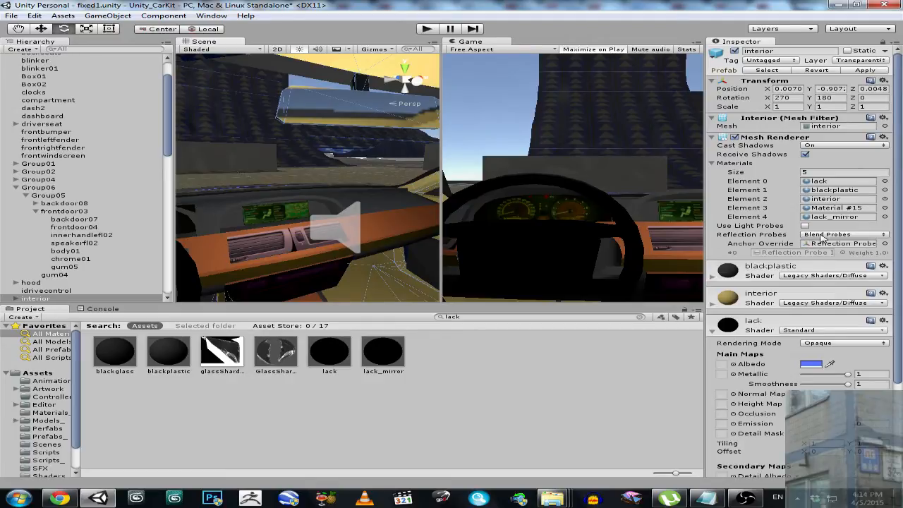
Step: Set the interior Mesh Renderer's Reflection Probes to Blend Probes, then select the exterior probe
click(844, 235)
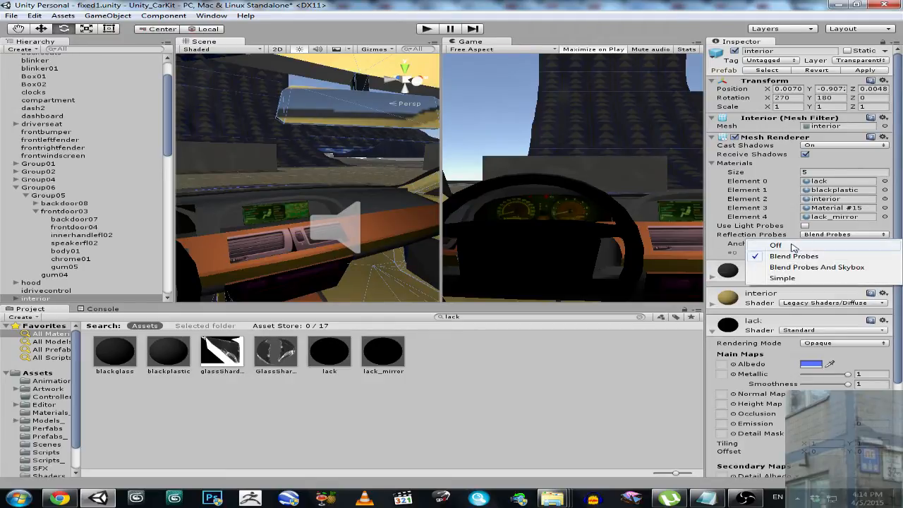
click(793, 257)
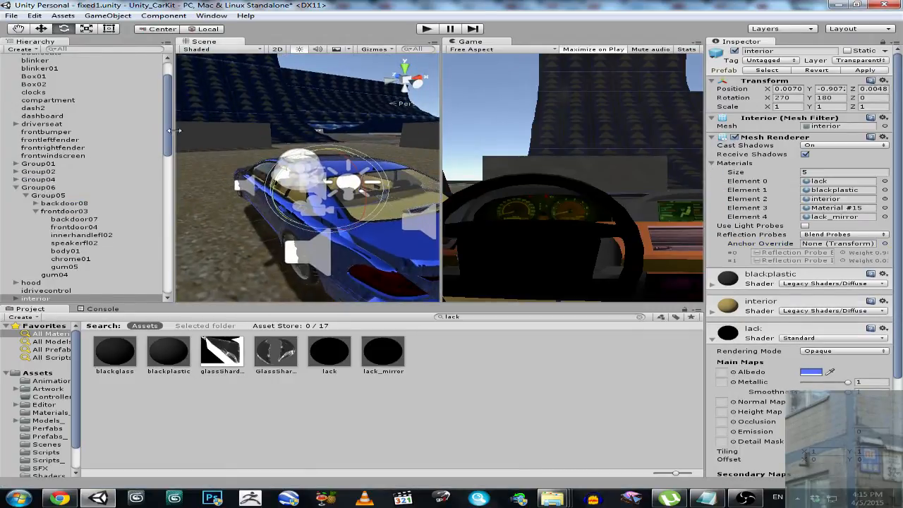
click(76, 84)
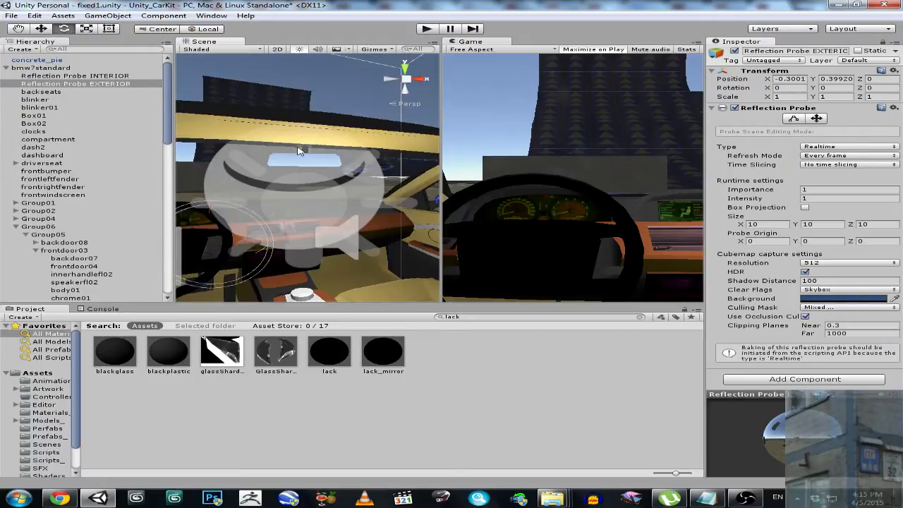
Step: Reselect the car interior and orbit toward the rear-view mirror for the anchor override
click(73, 76)
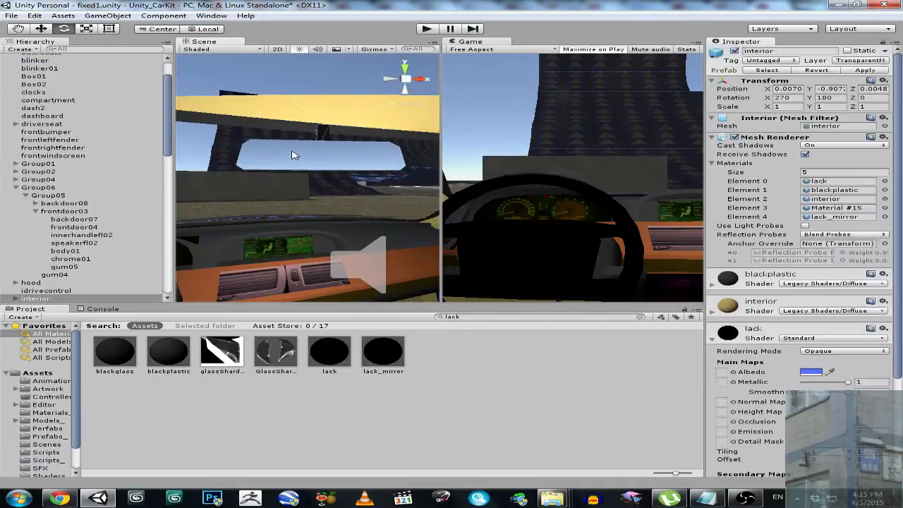
mouse_move(815, 251)
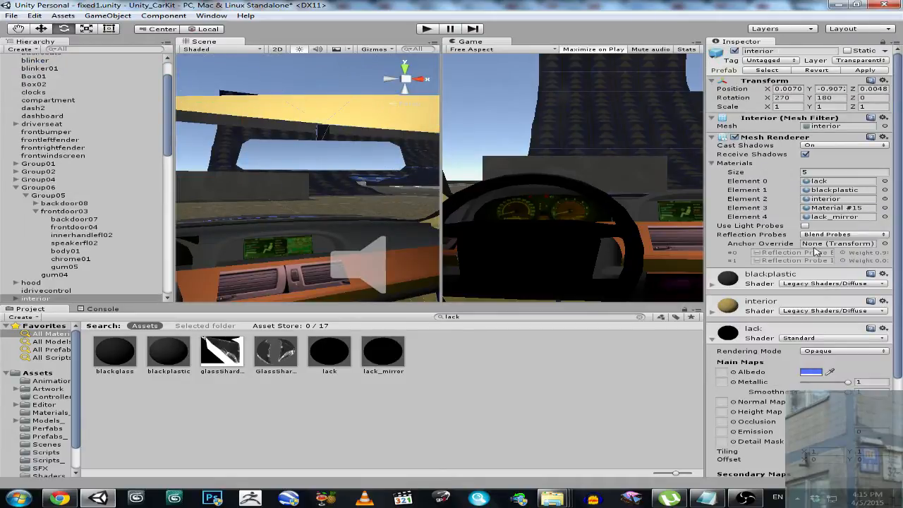
mouse_move(887, 247)
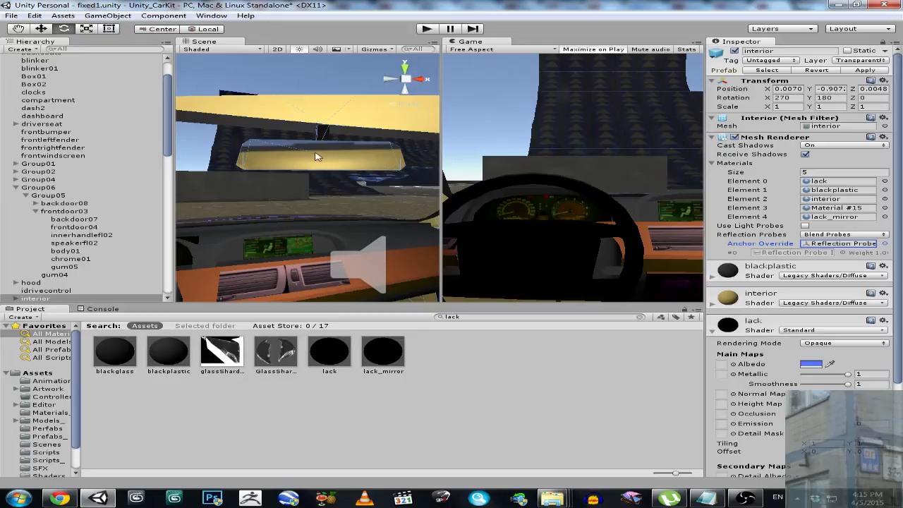
mouse_move(319, 153)
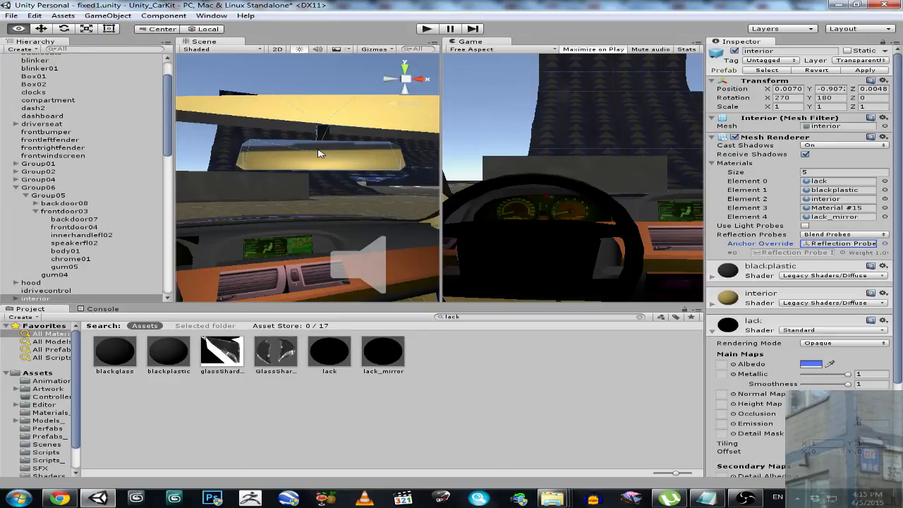
drag(317, 152, 296, 186)
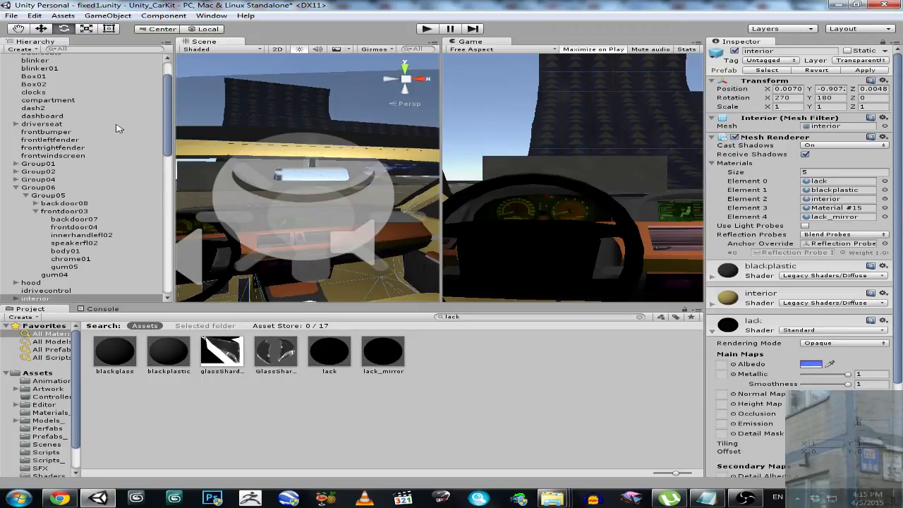
Step: Select Reflection Probe INTERIOR and review its realtime capture settings in the Inspector
click(77, 76)
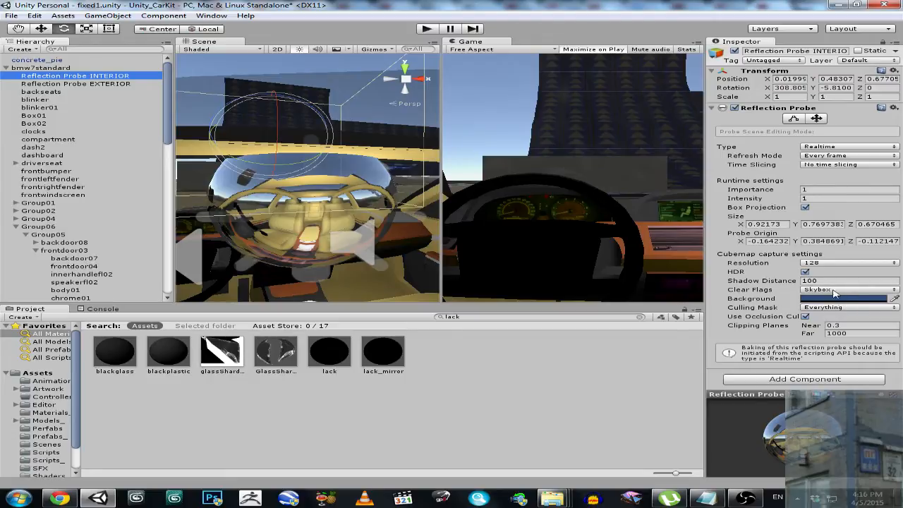
click(846, 261)
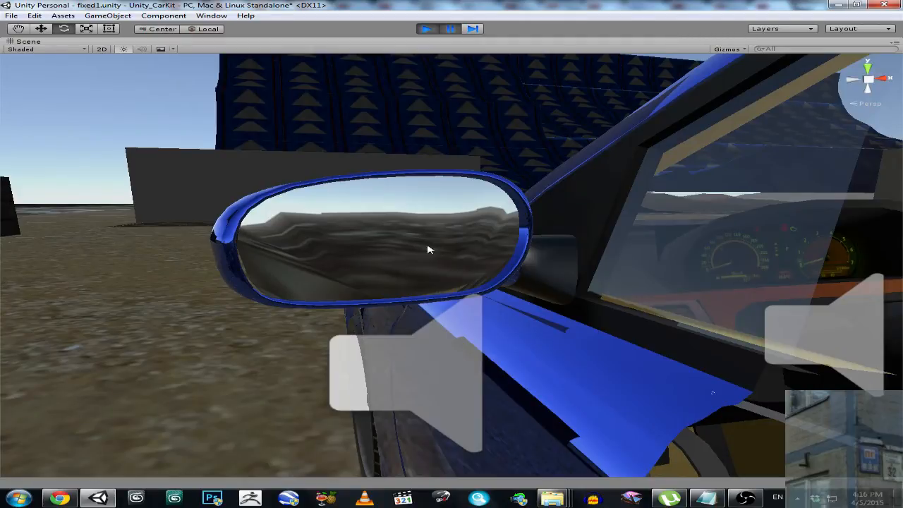
mouse_move(380, 240)
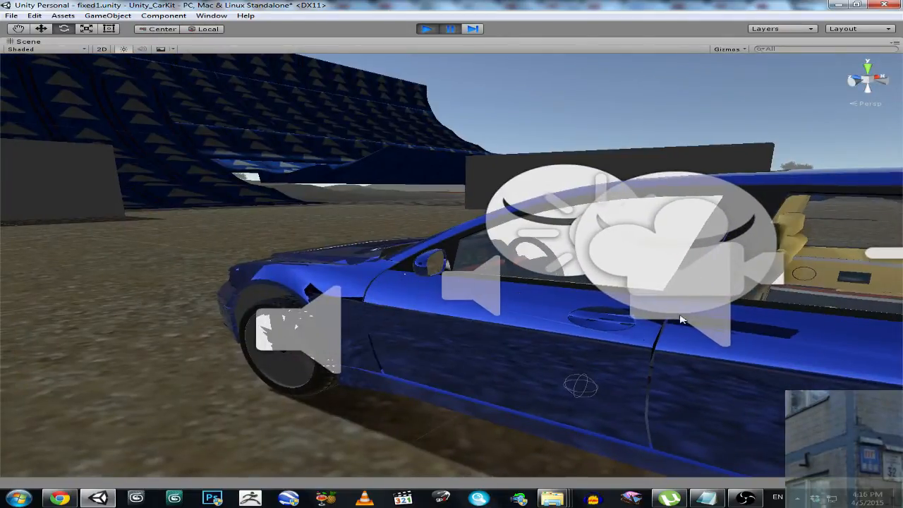
Step: Orbit along the car's side to the side mirror and bring up the GameObject menu
drag(677, 318, 494, 268)
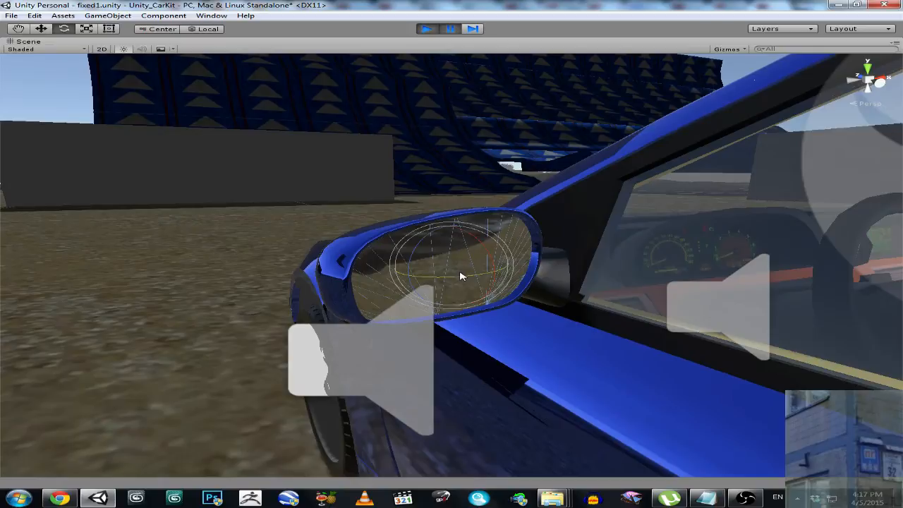
click(426, 28)
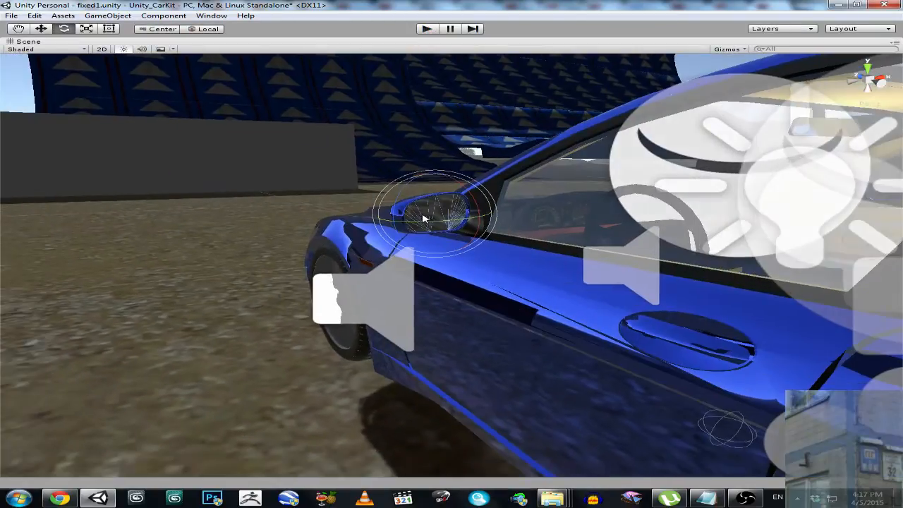
click(107, 14)
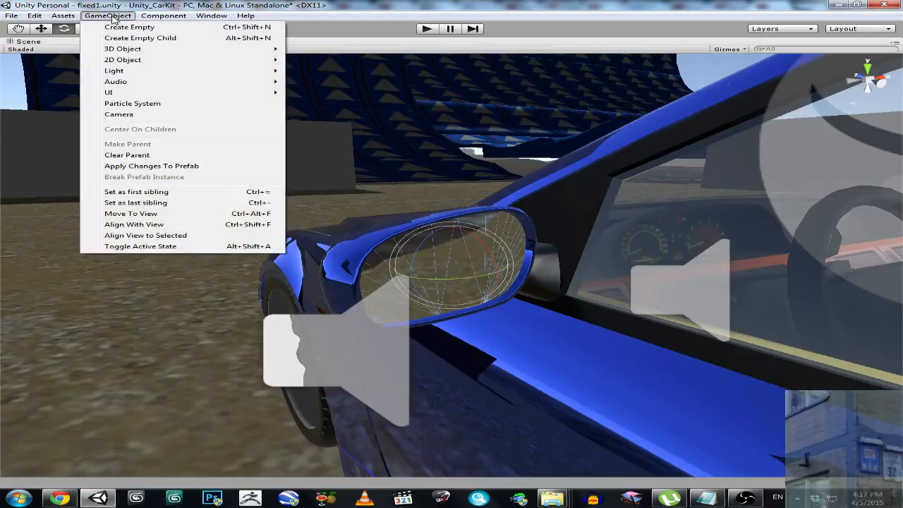
mouse_move(113, 71)
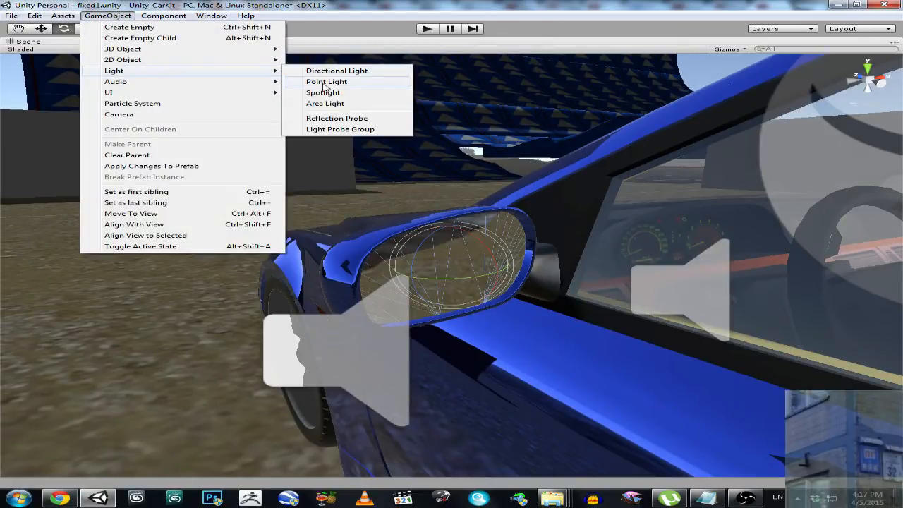
Step: Add a new Reflection Probe from GameObject > Light for the side mirror
click(326, 81)
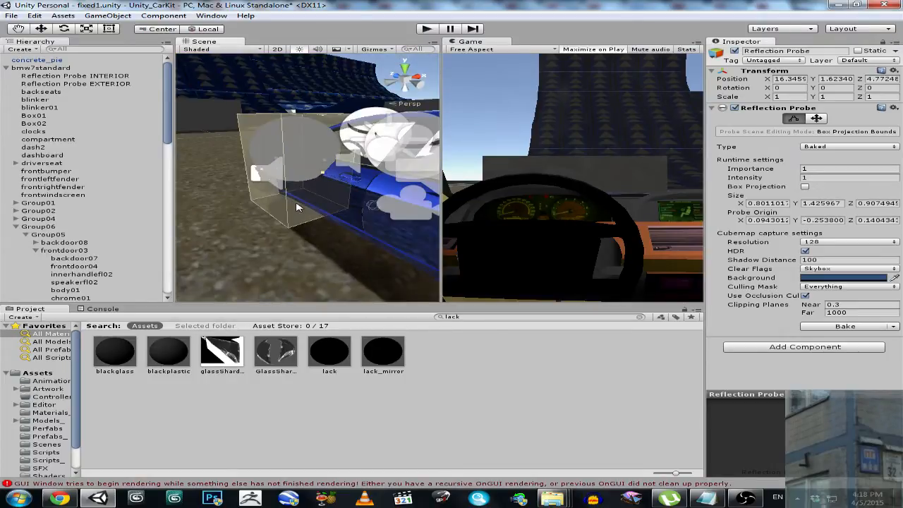
Step: Set the new probe to Realtime type, refreshing every frame
click(846, 145)
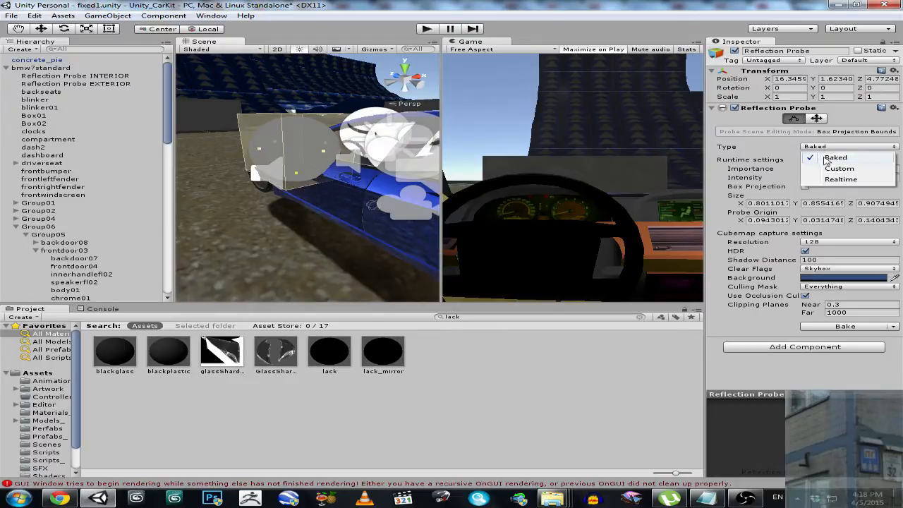
click(841, 178)
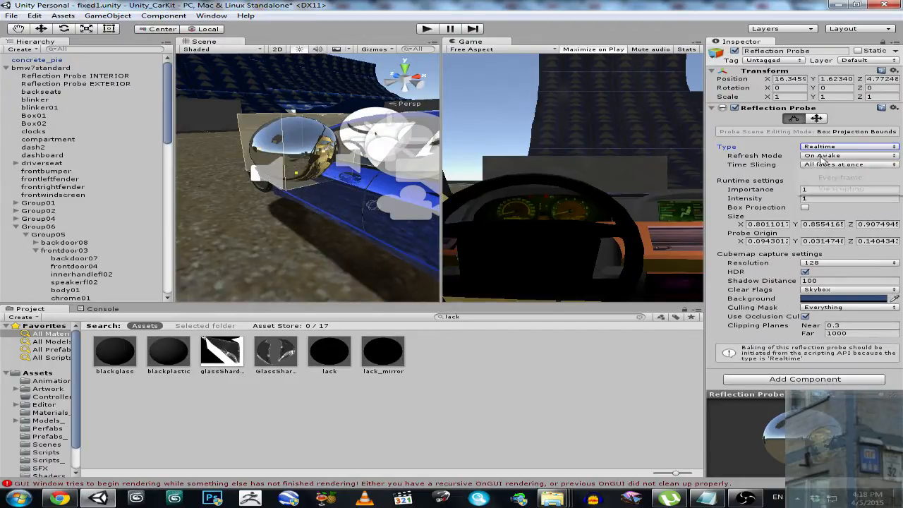
click(847, 156)
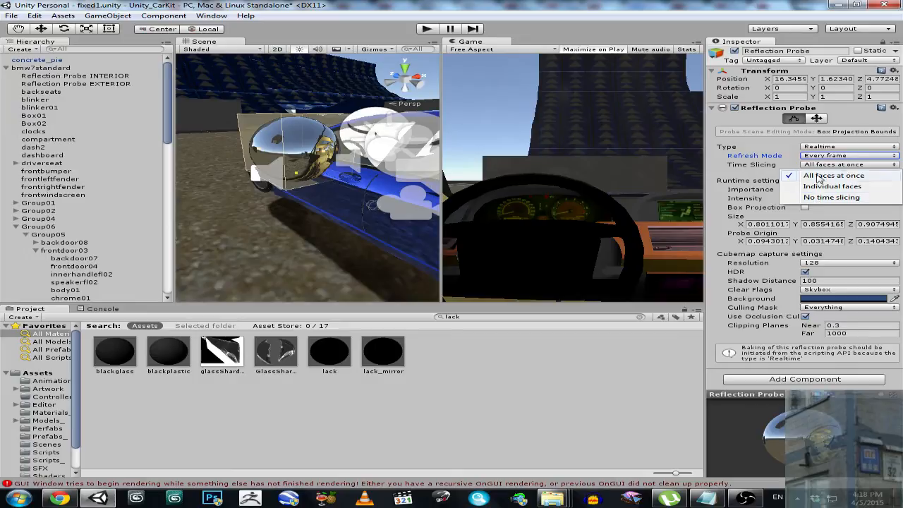
mouse_move(820, 179)
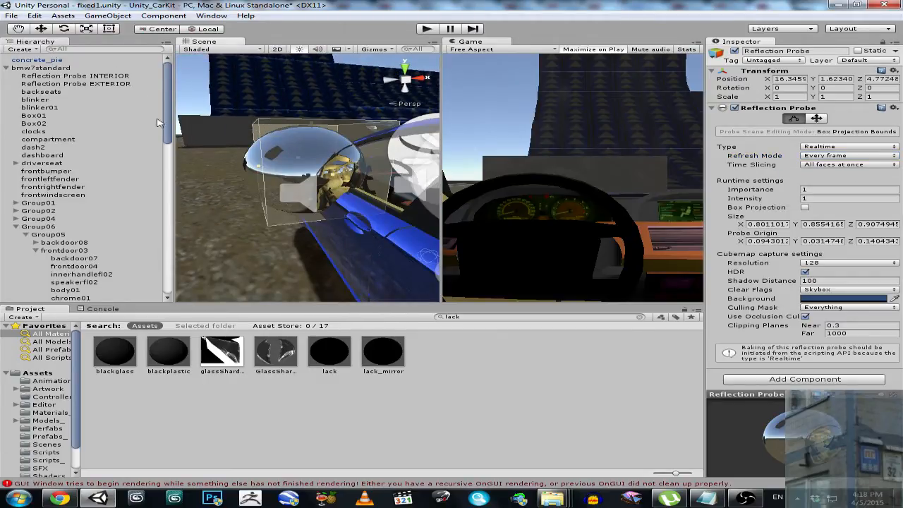
scroll(down, 3)
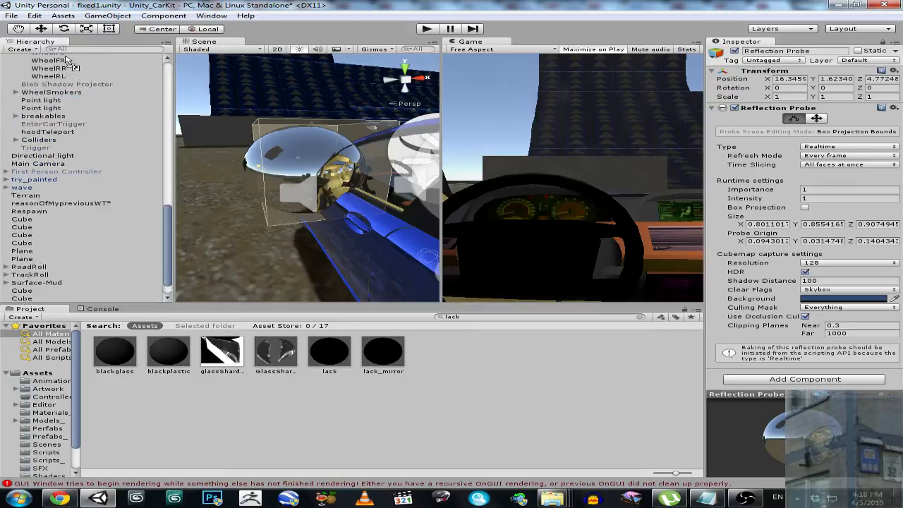
scroll(down, 3)
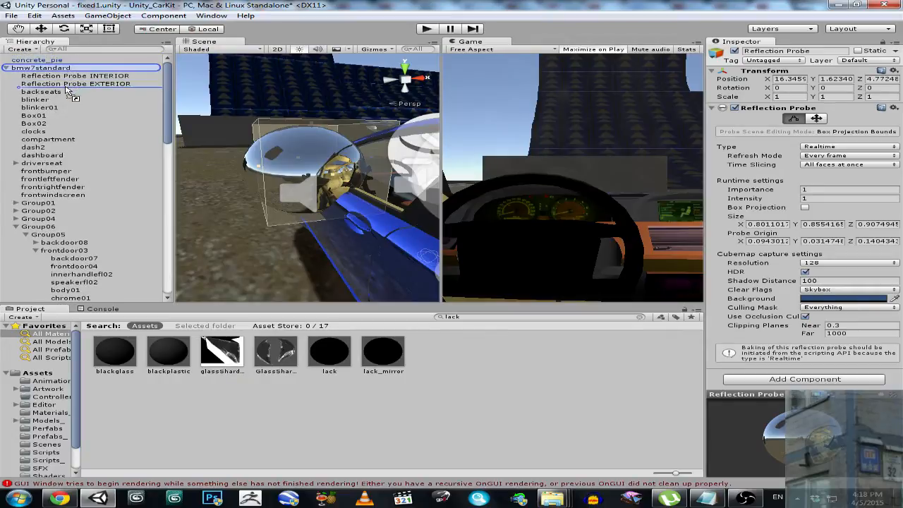
Step: Create the Reflection Probe Mirror probe and turn on Box Projection
click(54, 90)
text( MirrorL)
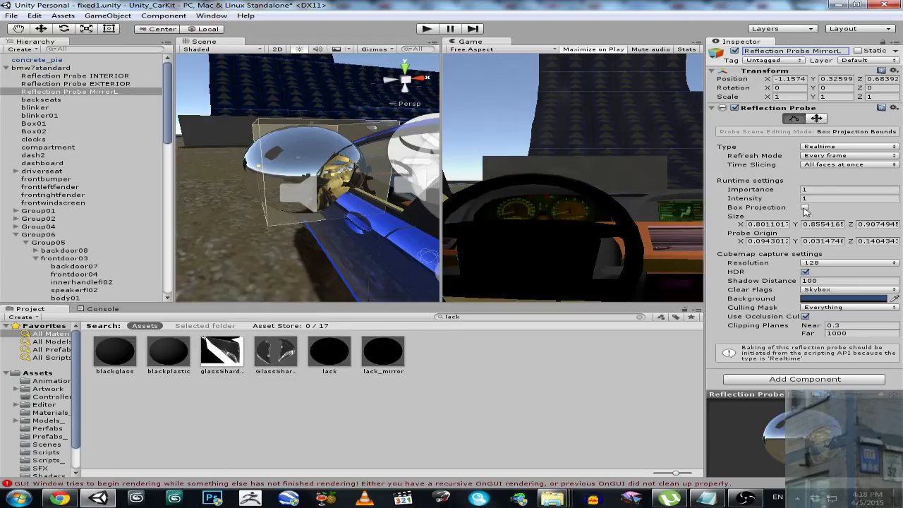
click(805, 208)
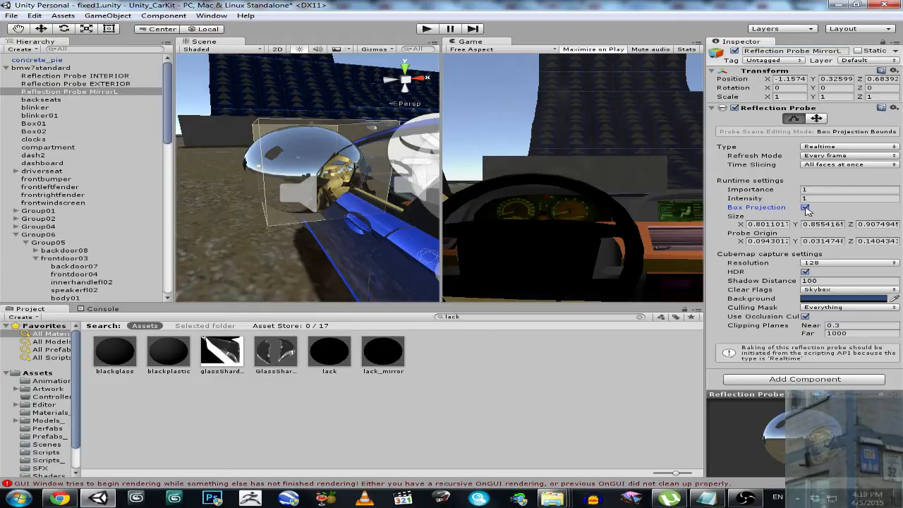
mouse_move(862, 298)
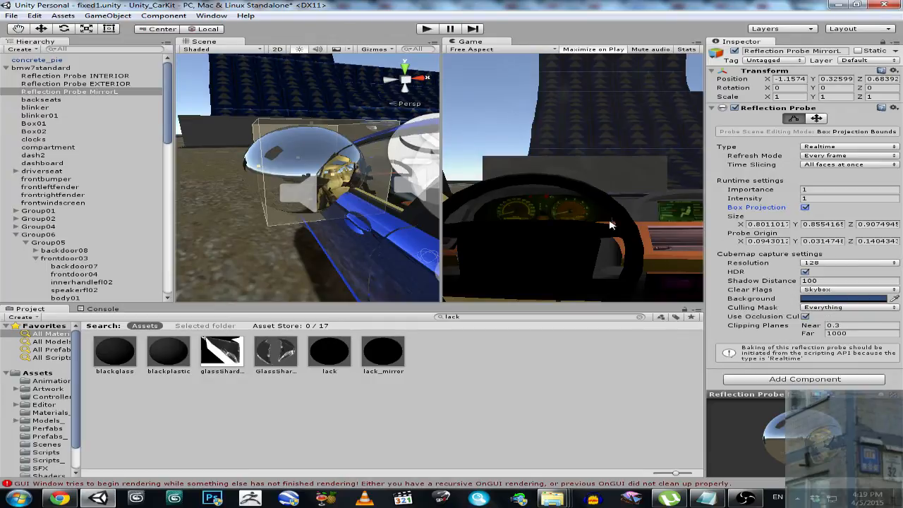
mouse_move(429, 190)
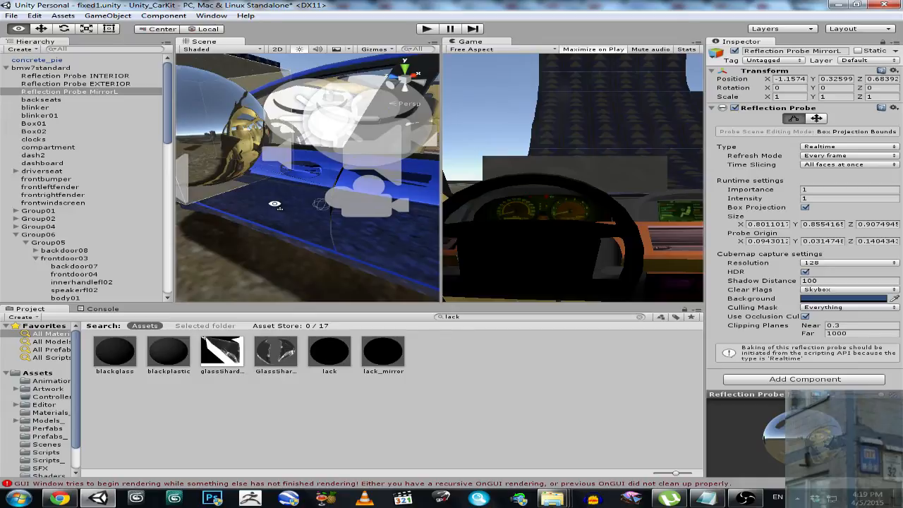
mouse_move(305, 198)
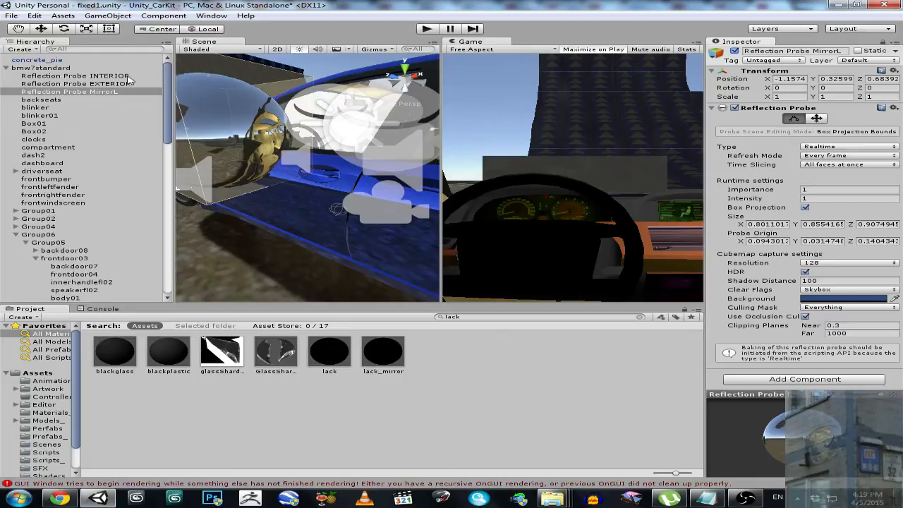
Step: Select the front door mesh and start picking an Anchor Override transform in its Mesh Renderer
click(77, 84)
text(ex)
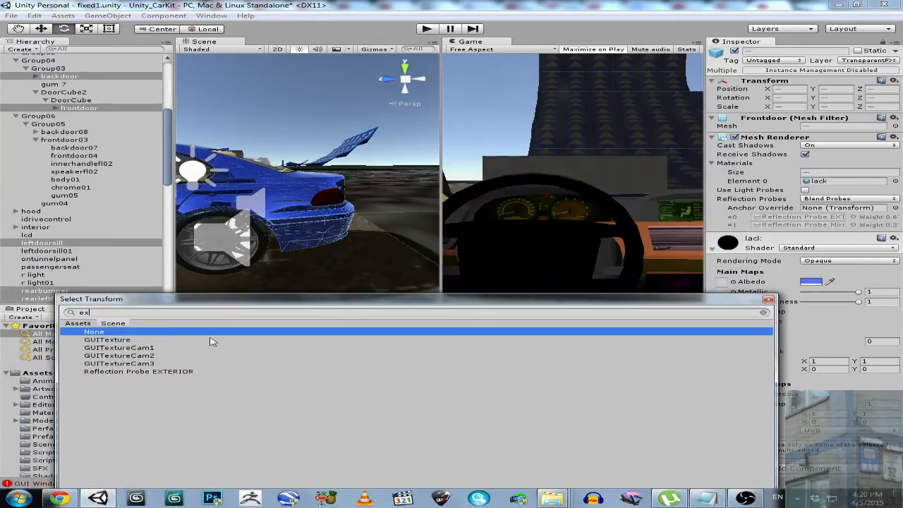
click(139, 371)
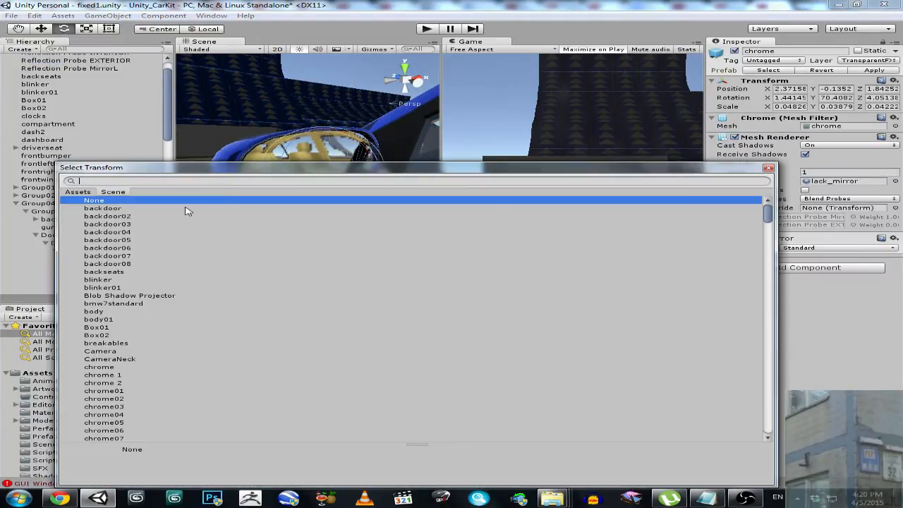
Step: Search 'ref' and anchor the chrome mirror mesh to Reflection Probe Mirror
text(ref)
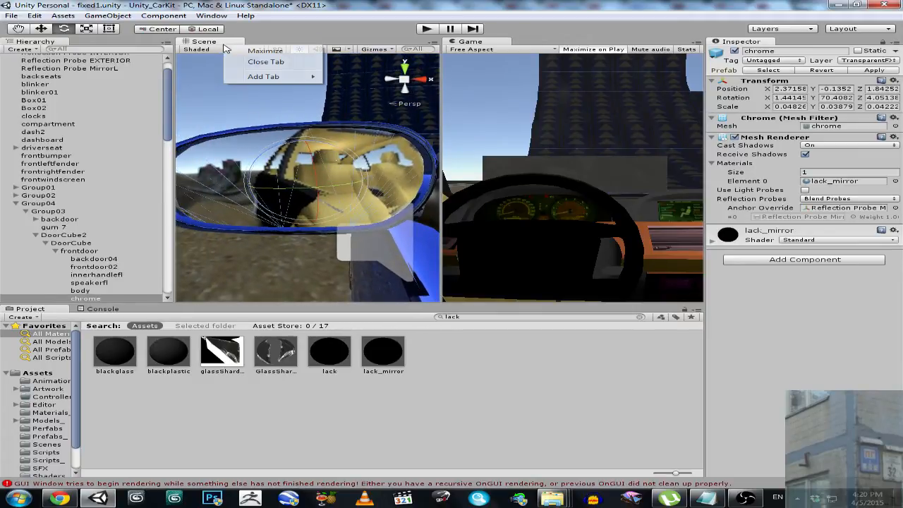
click(266, 51)
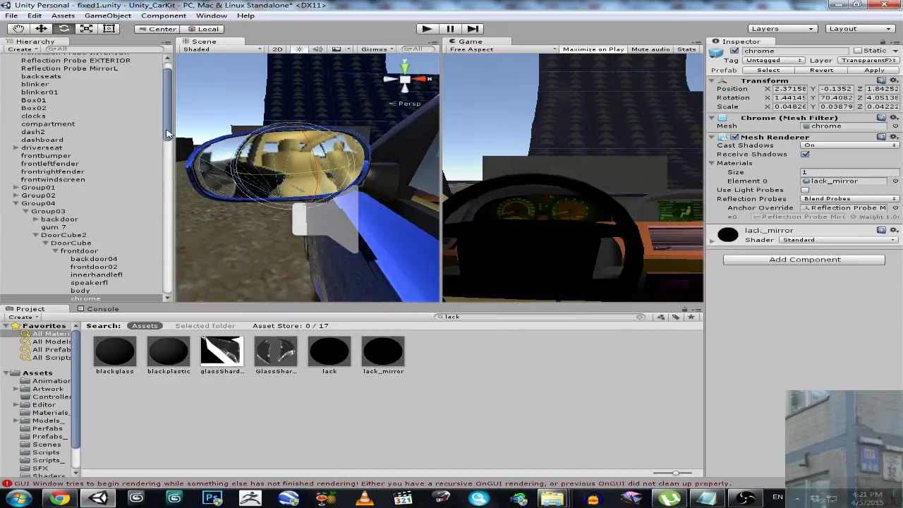
scroll(up, 3)
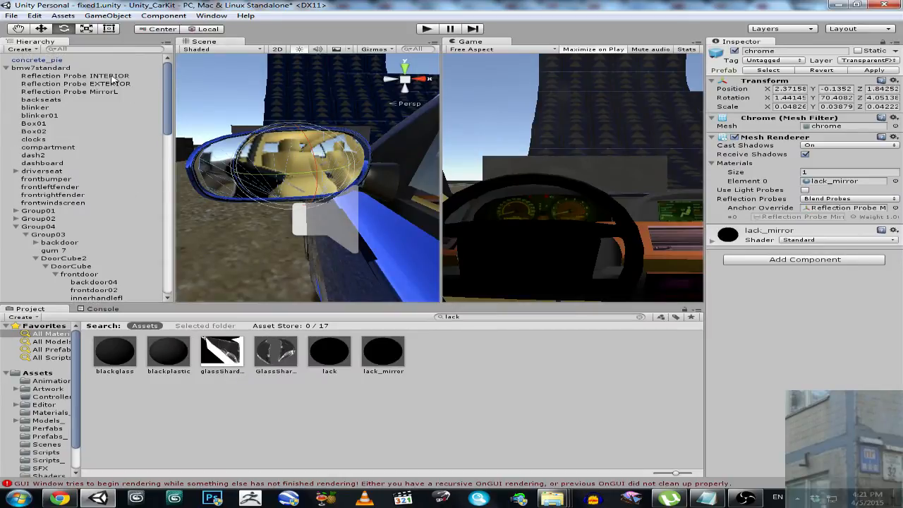
Step: Select Reflection Probe Mirror and drag its box handles to fit snugly around the side mirror
click(70, 91)
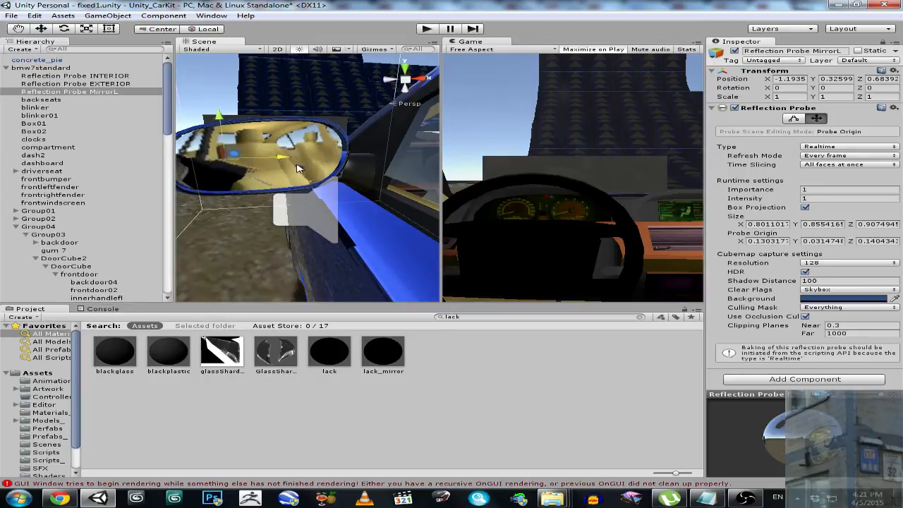
drag(282, 157, 384, 155)
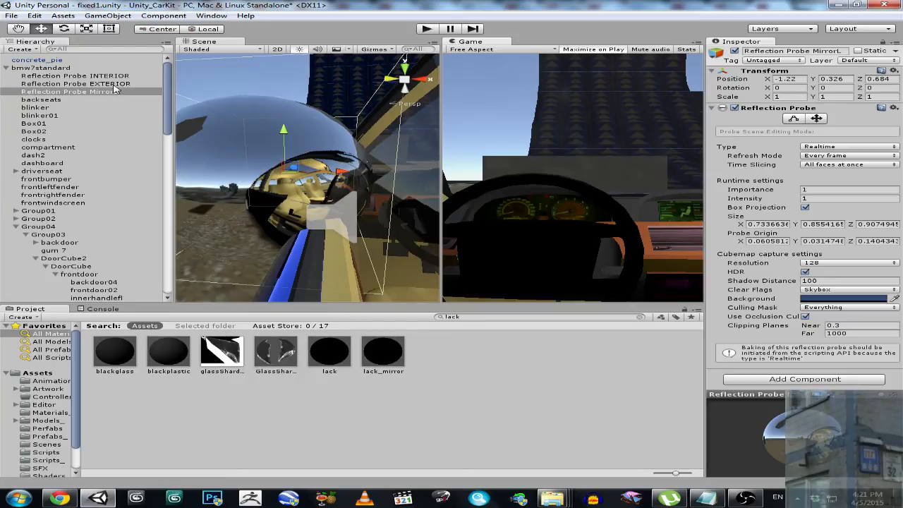
Step: Check the exterior probe, set the interior probe's Resolution to 256, and reselect the mirror probe
click(76, 84)
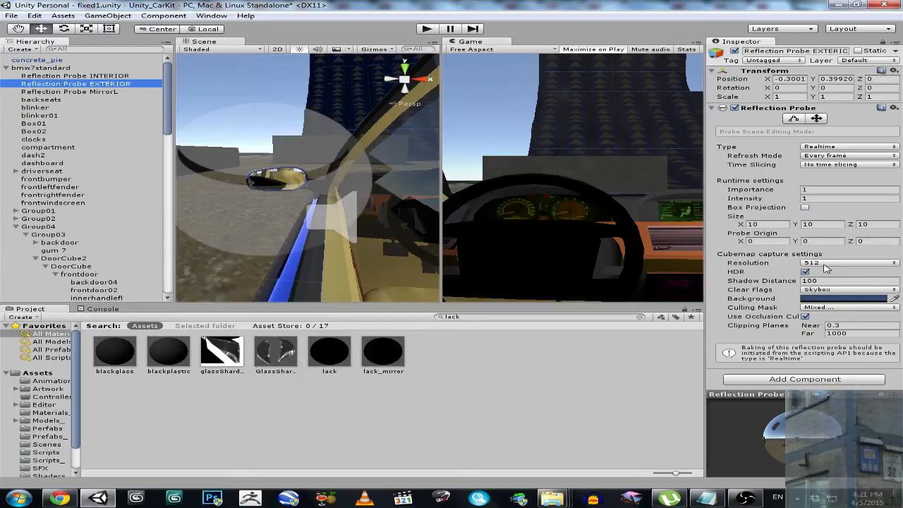
click(75, 77)
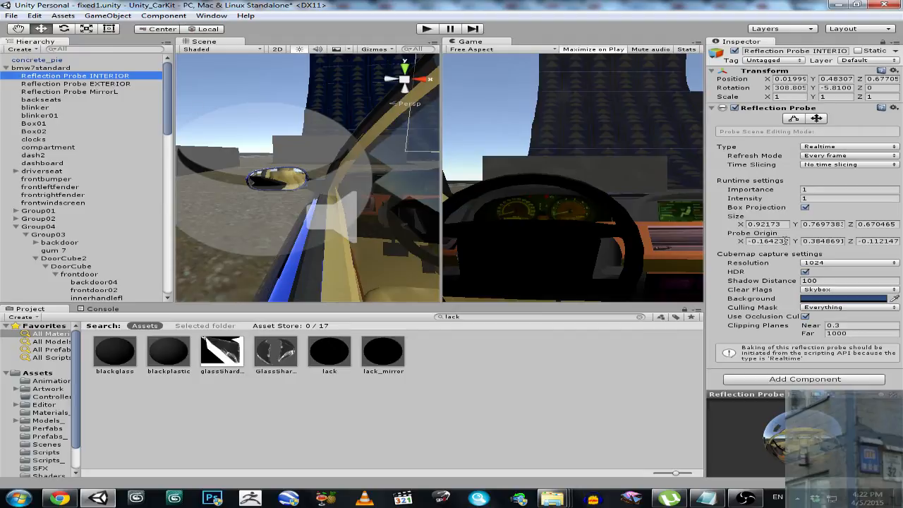
click(847, 263)
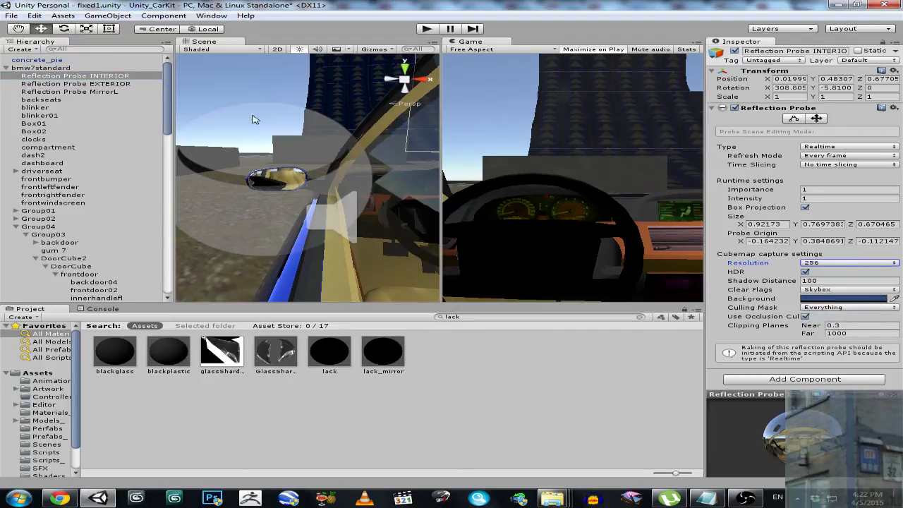
click(847, 263)
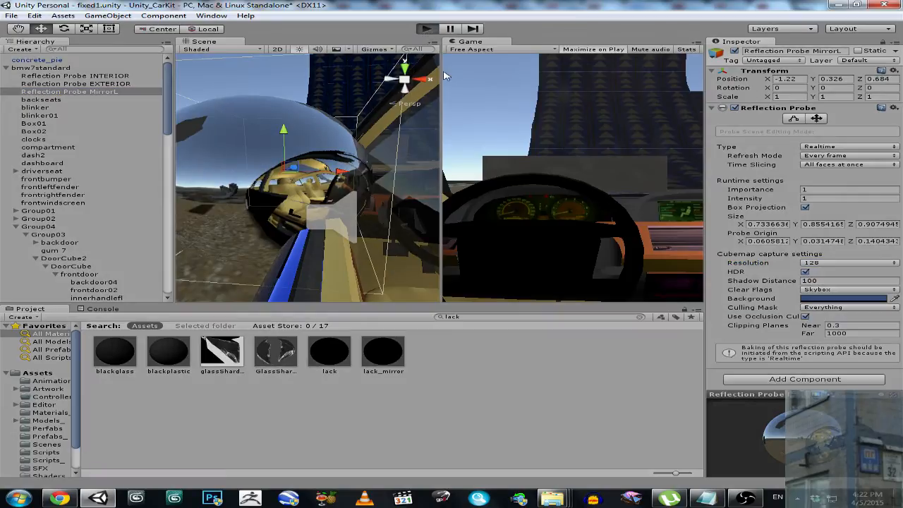
Step: Run the game, maximize the Scene view and move in close to the side mirror's reflection
click(593, 47)
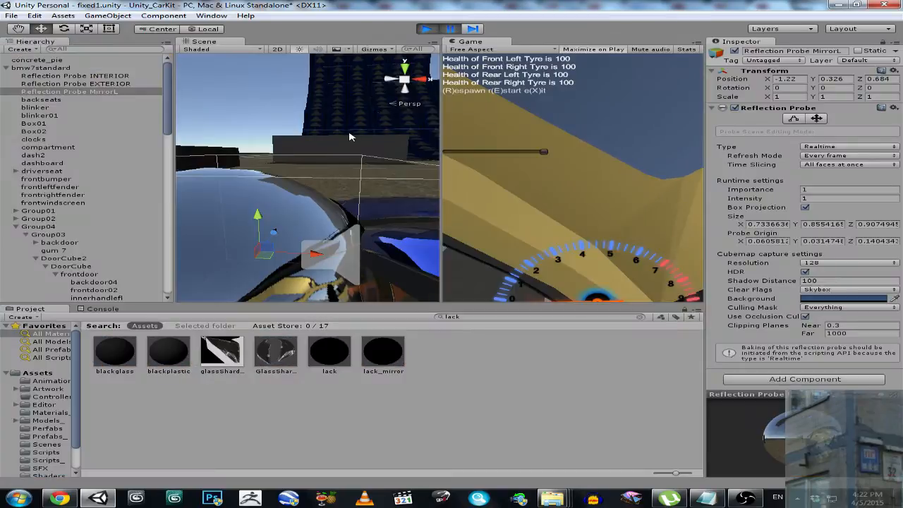
right_click(204, 41)
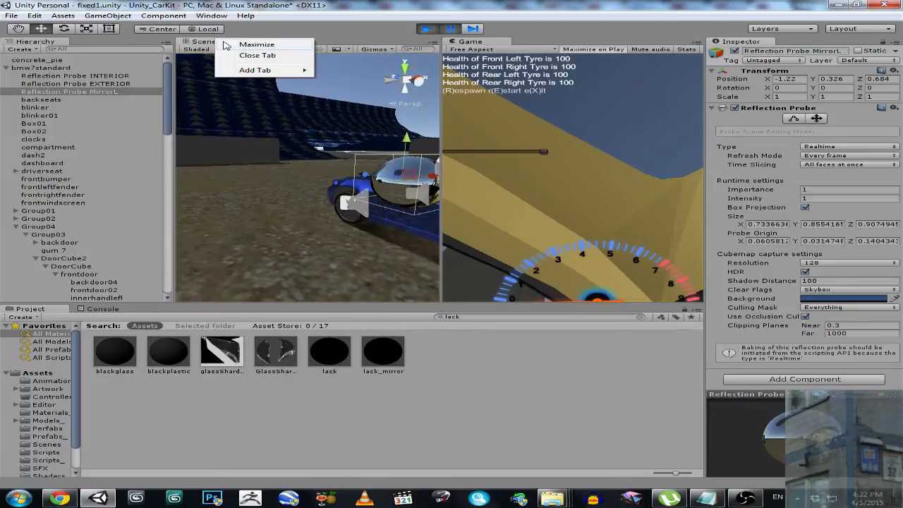
click(257, 44)
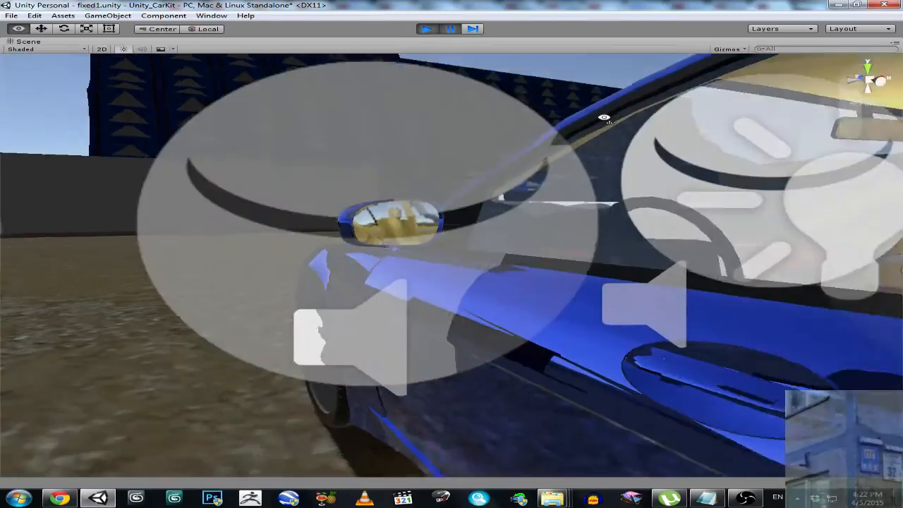
drag(604, 117, 373, 138)
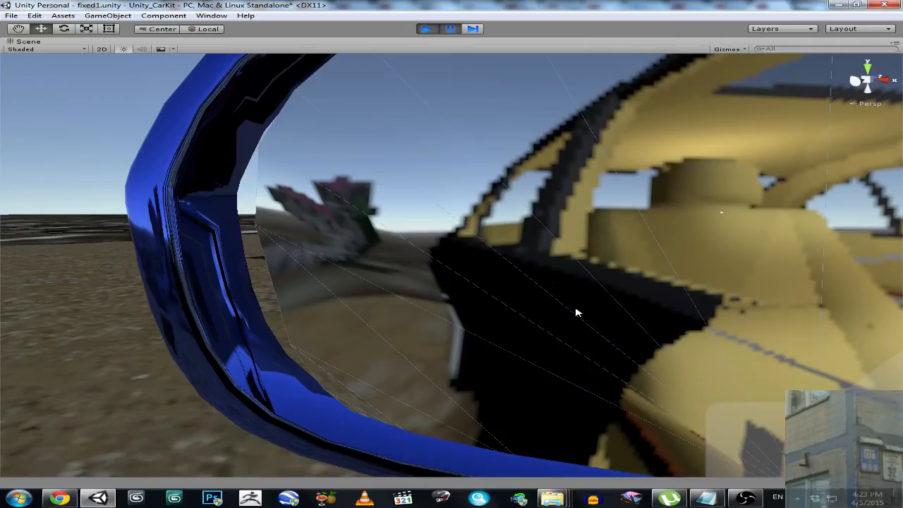
mouse_move(559, 375)
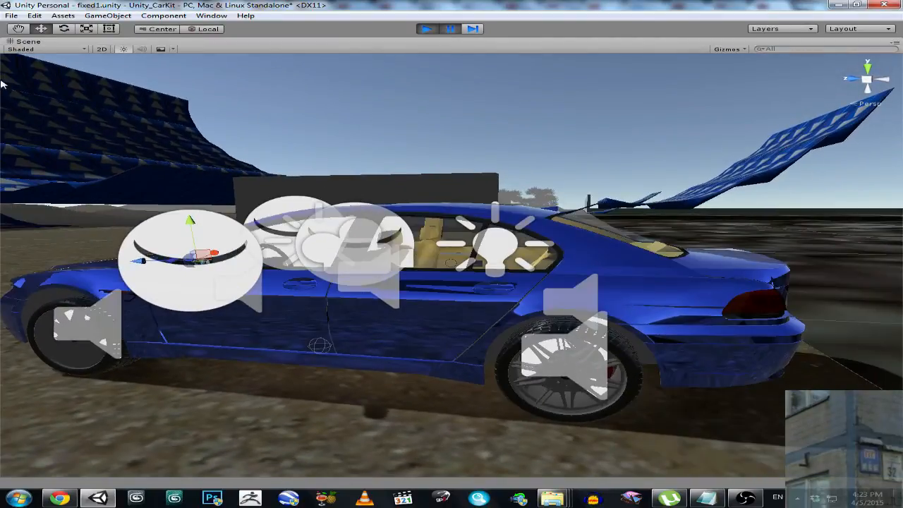
Step: Restore the normal layout and set Reflection Probe Mirror to No time slicing
click(426, 28)
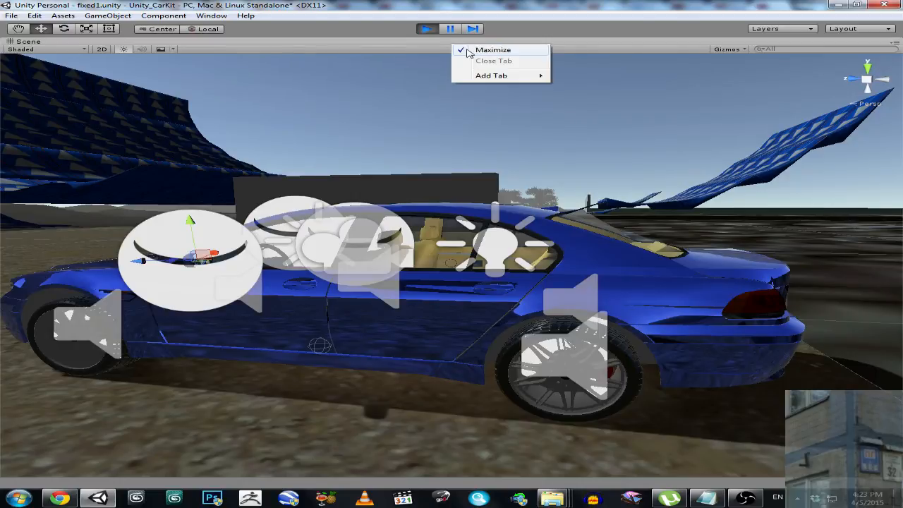
click(492, 50)
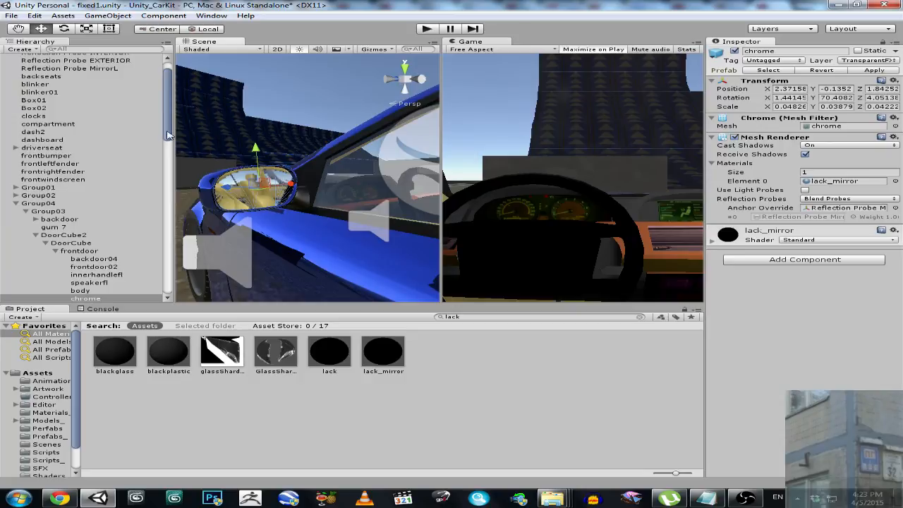
click(69, 91)
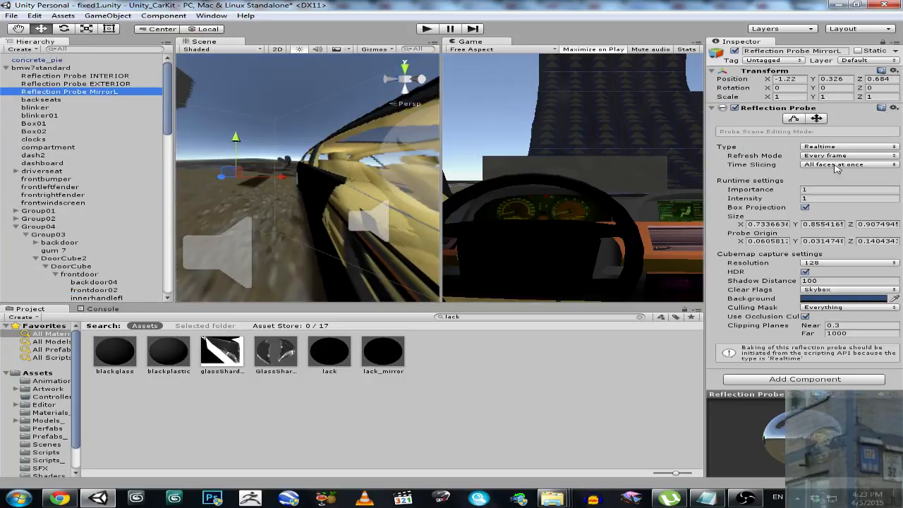
click(847, 164)
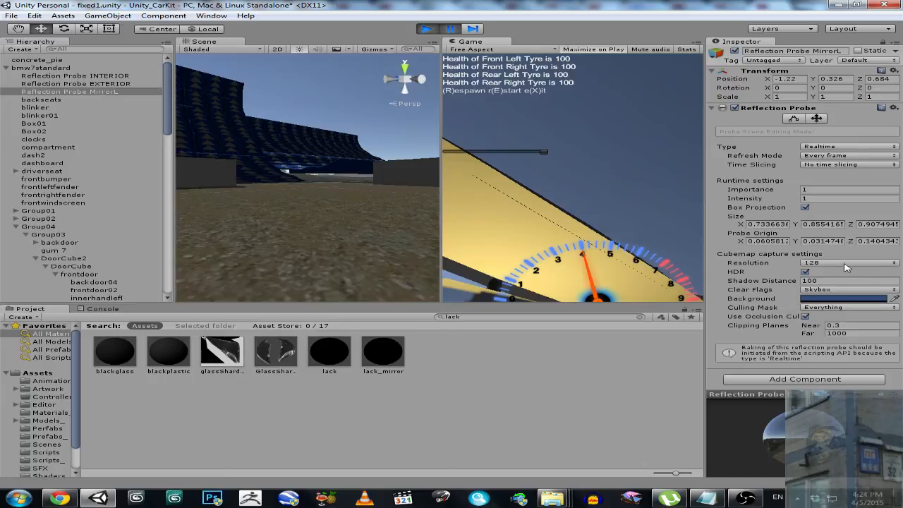
Step: Try 1024 on Reflection Probe Mirror's resolution, then settle on 256 while playing
click(846, 263)
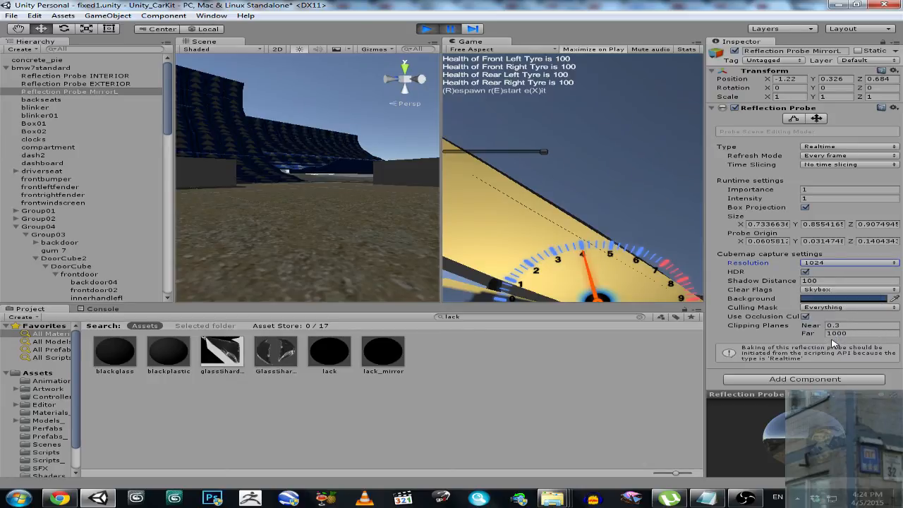
click(593, 48)
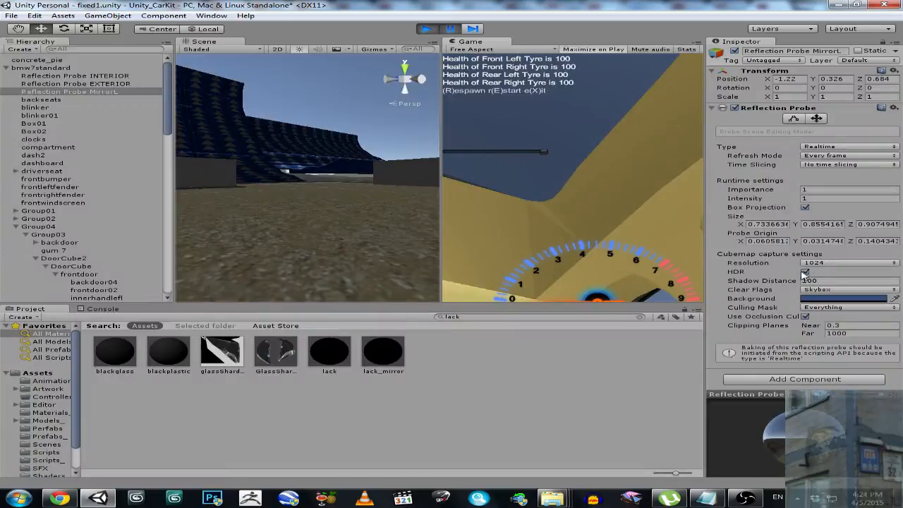
click(847, 262)
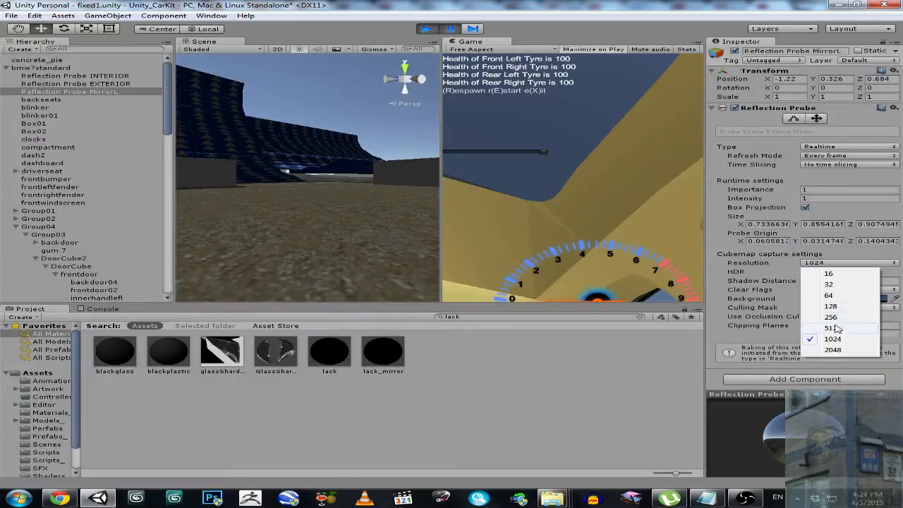
click(831, 316)
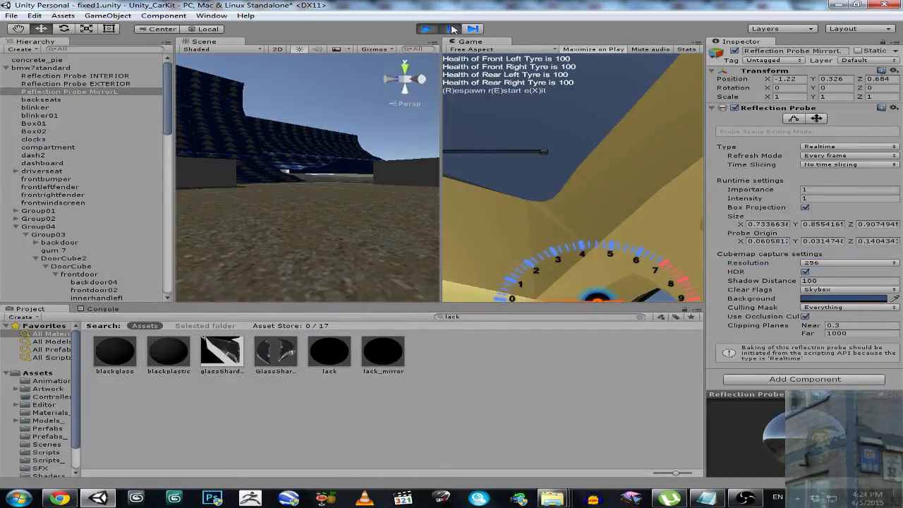